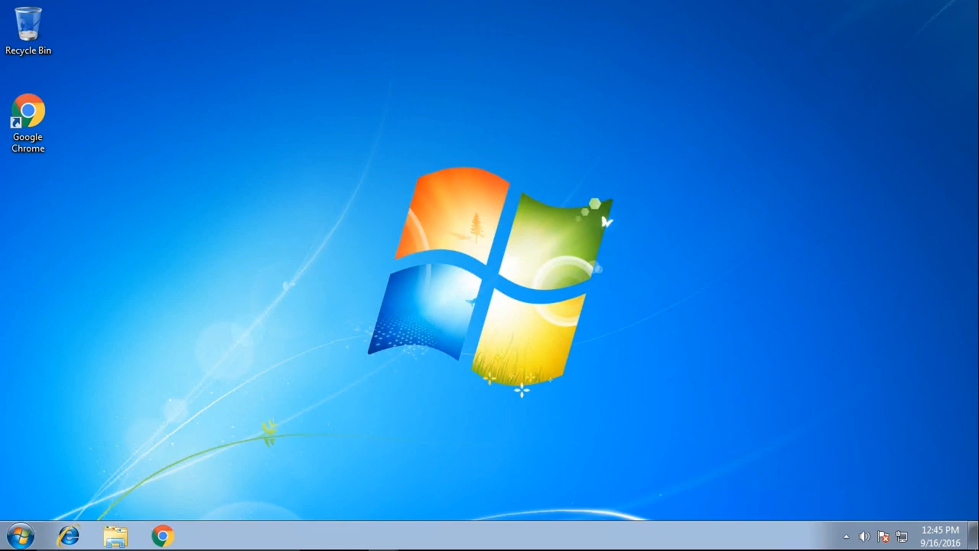
mouse_move(29, 449)
text(winrm q)
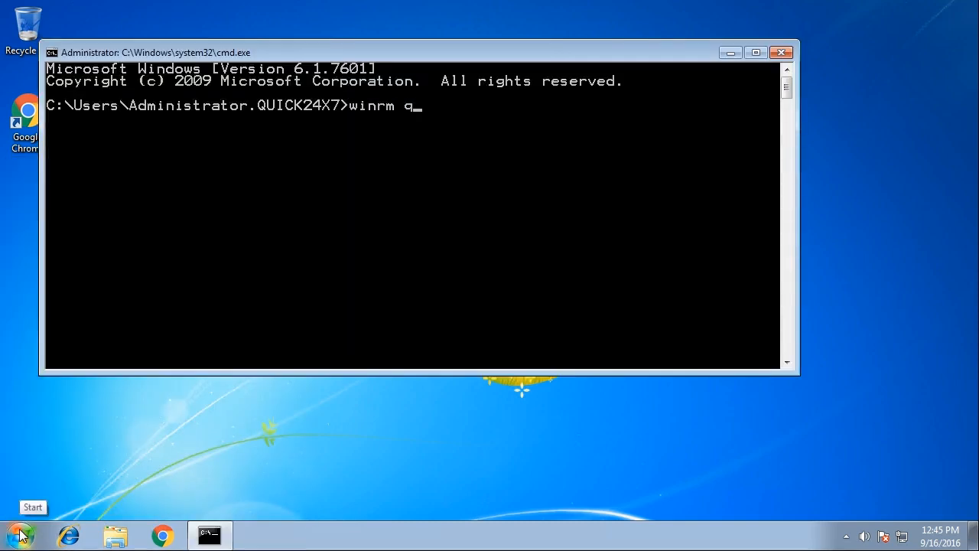
Run 'winrm qc' and answer y to enable the WinRM listener and firewall exception
key(enter)
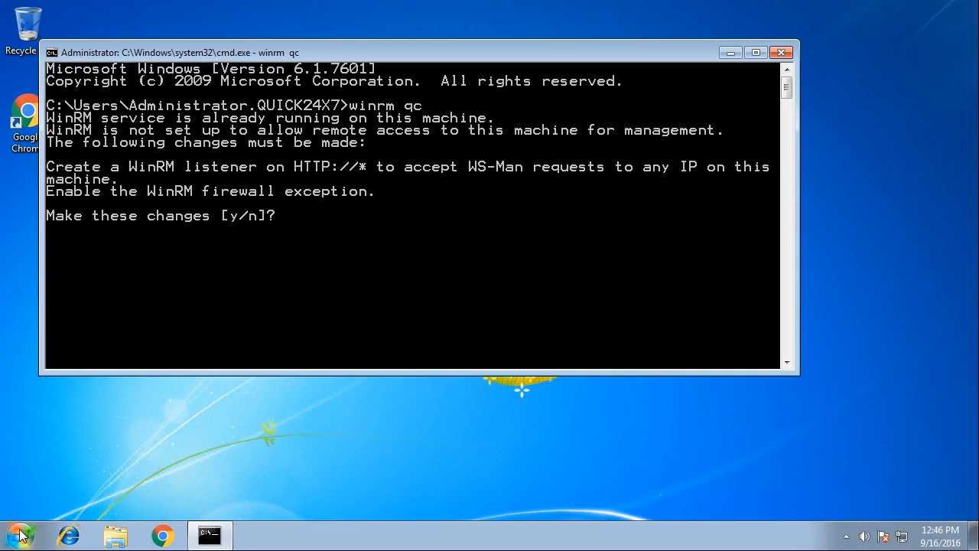
text(y)
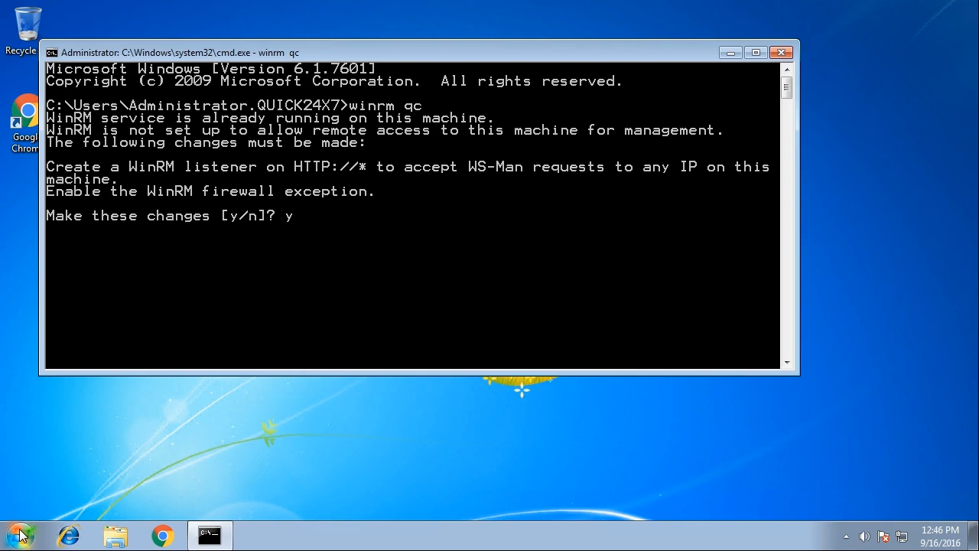
key(enter)
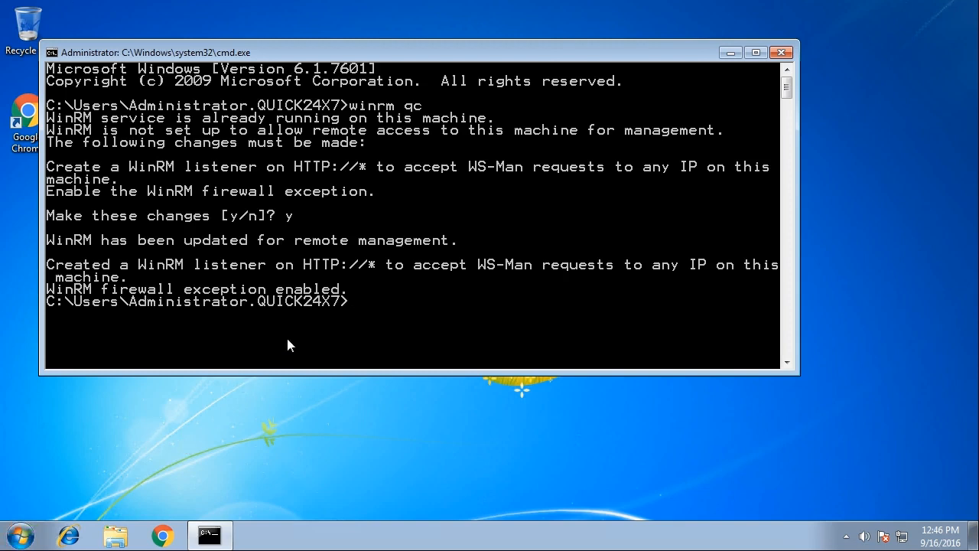
Close Command Prompt and bring up Computer's shortcut menu from the Start menu
click(781, 52)
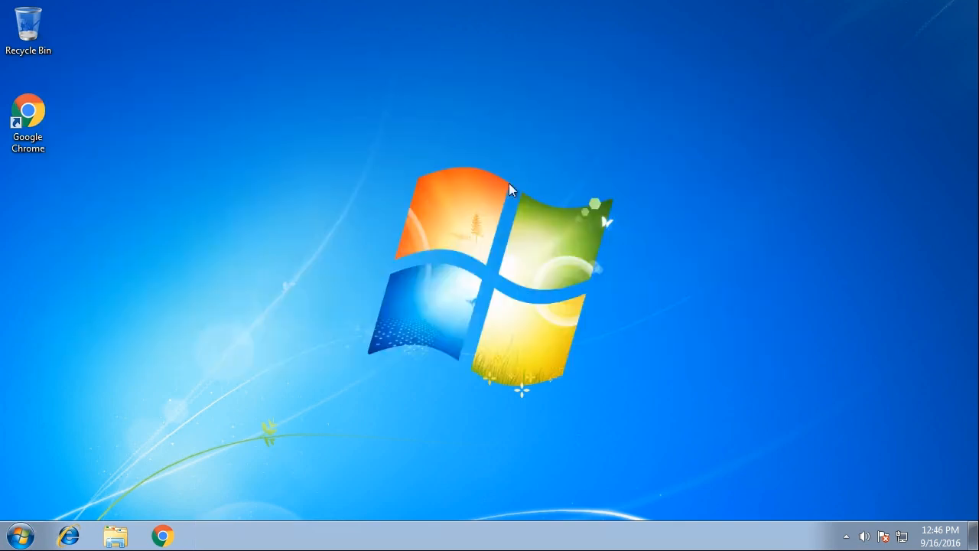
mouse_move(89, 488)
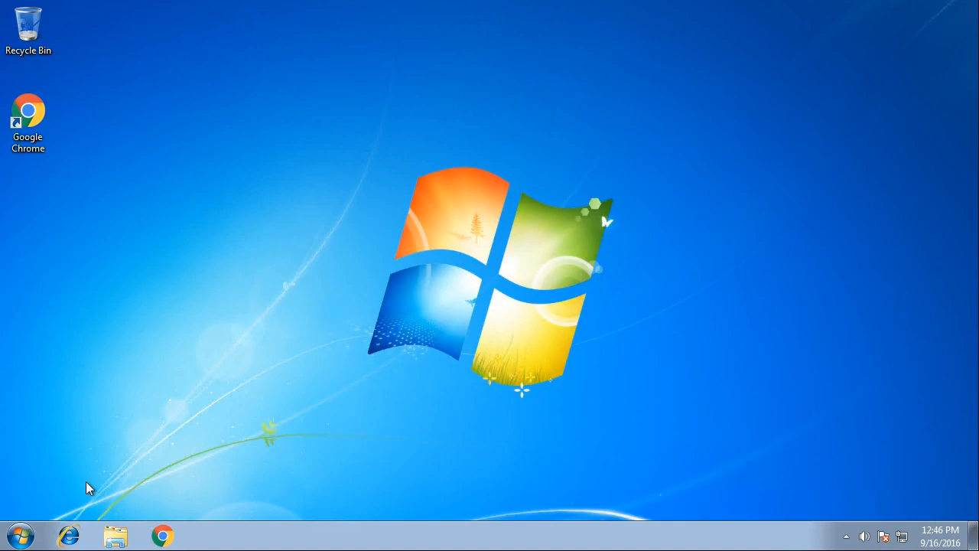
click(19, 535)
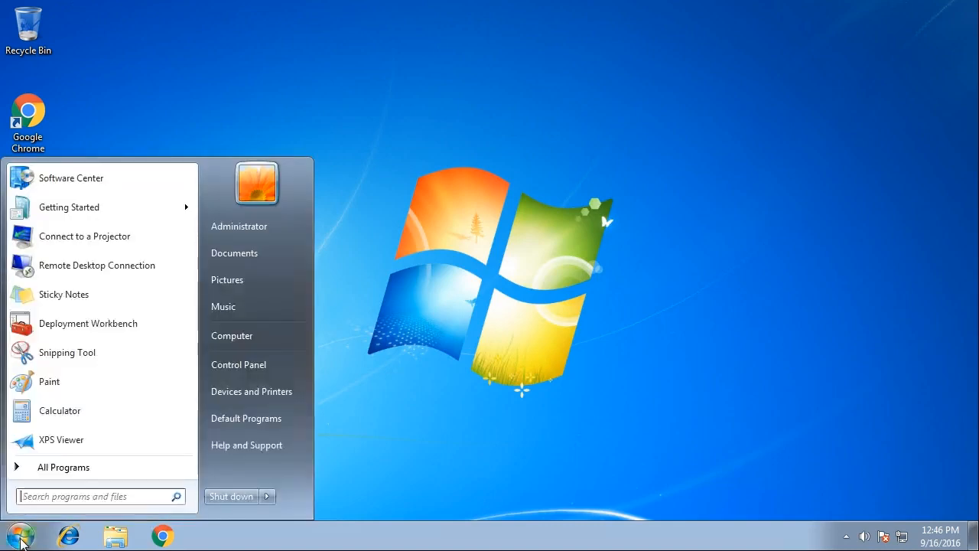
mouse_move(232, 335)
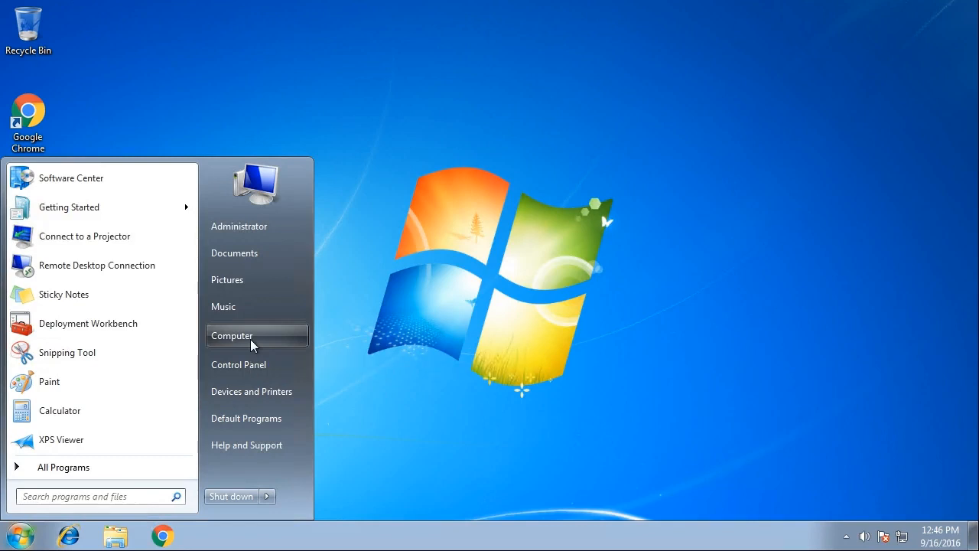
right_click(232, 335)
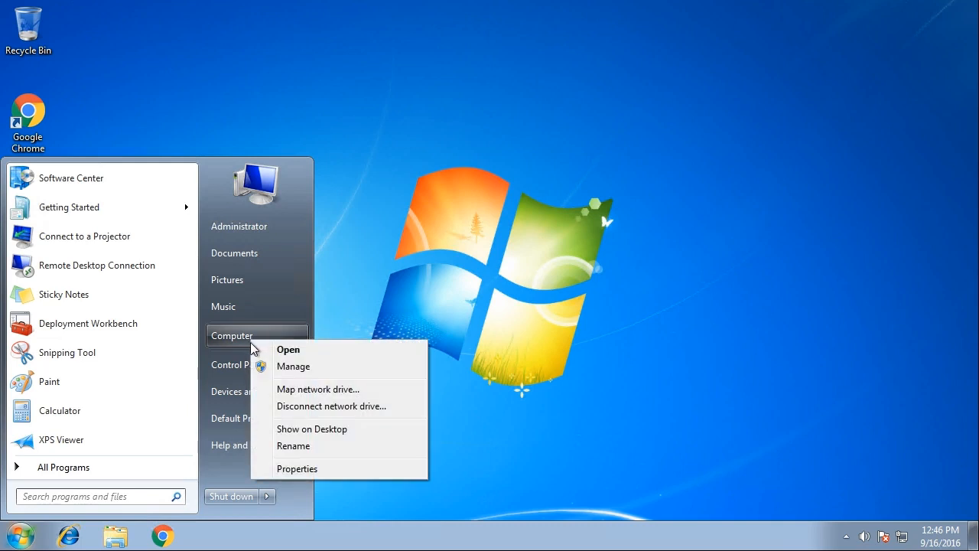
Open Computer Management and select Event Log Readers under Local Users and Groups > Groups
click(293, 366)
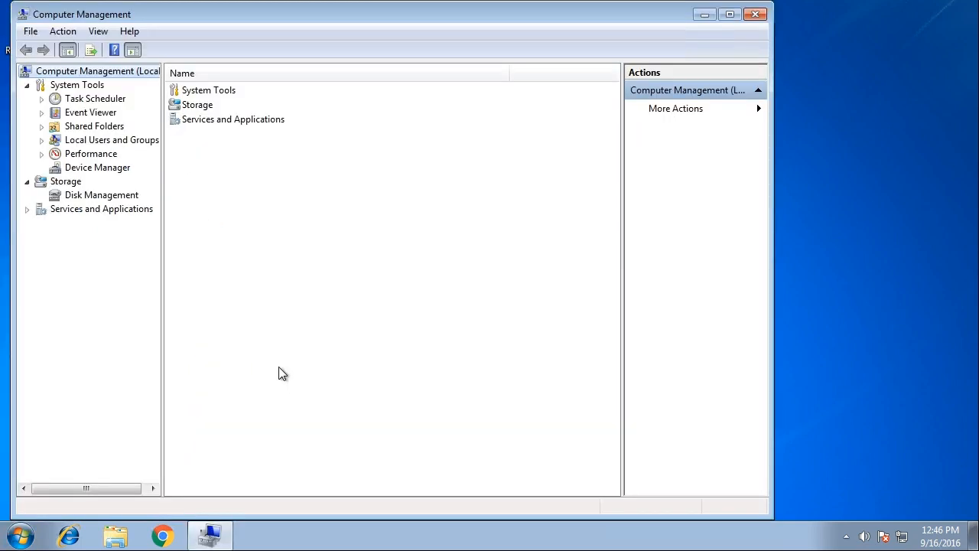
mouse_move(238, 188)
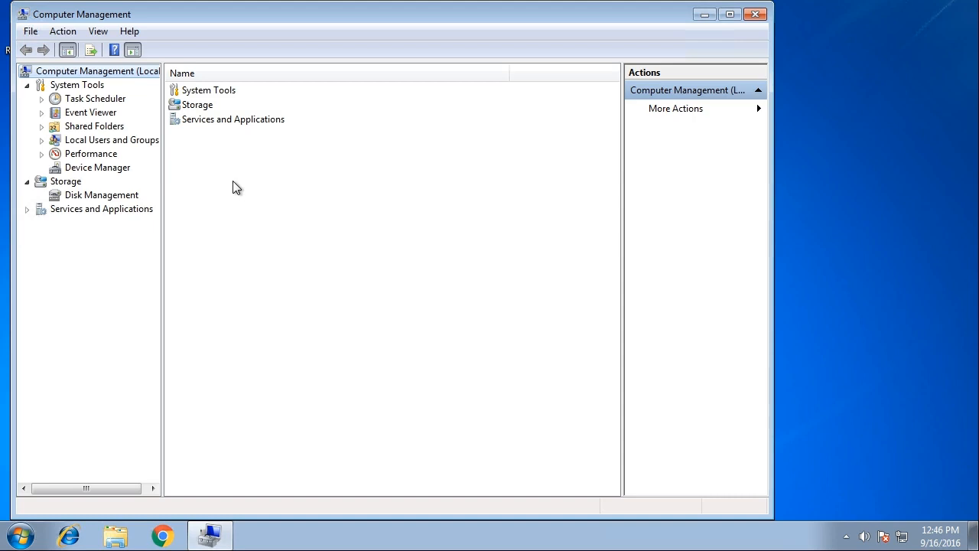
click(42, 140)
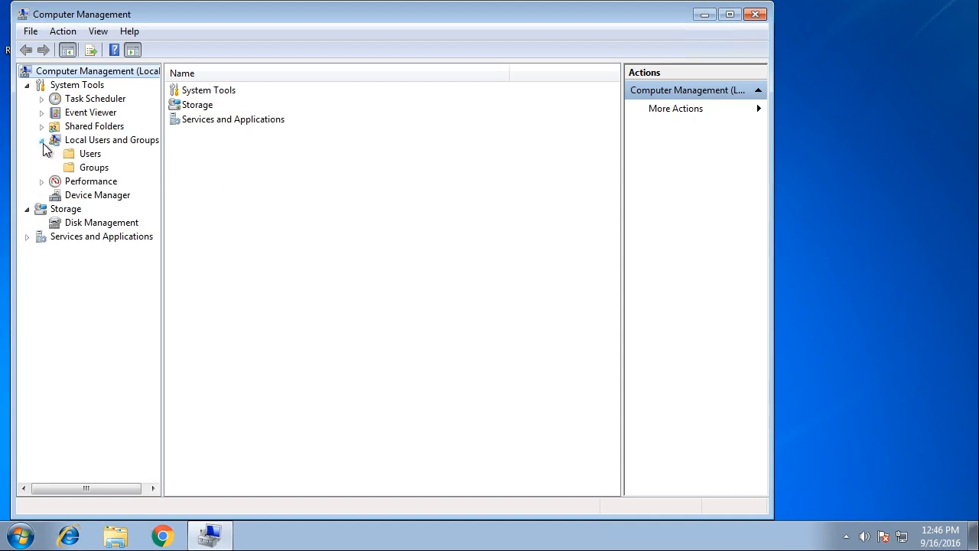
click(93, 166)
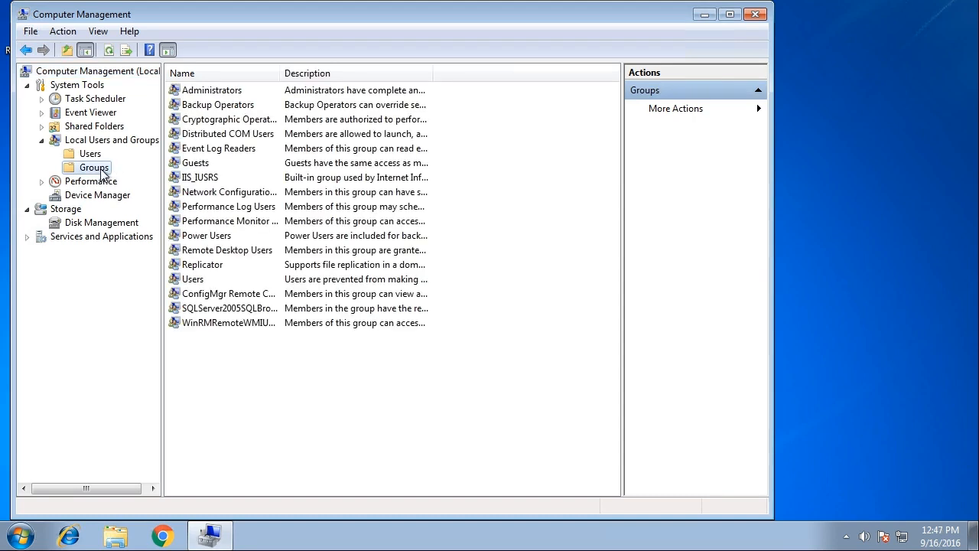
click(218, 148)
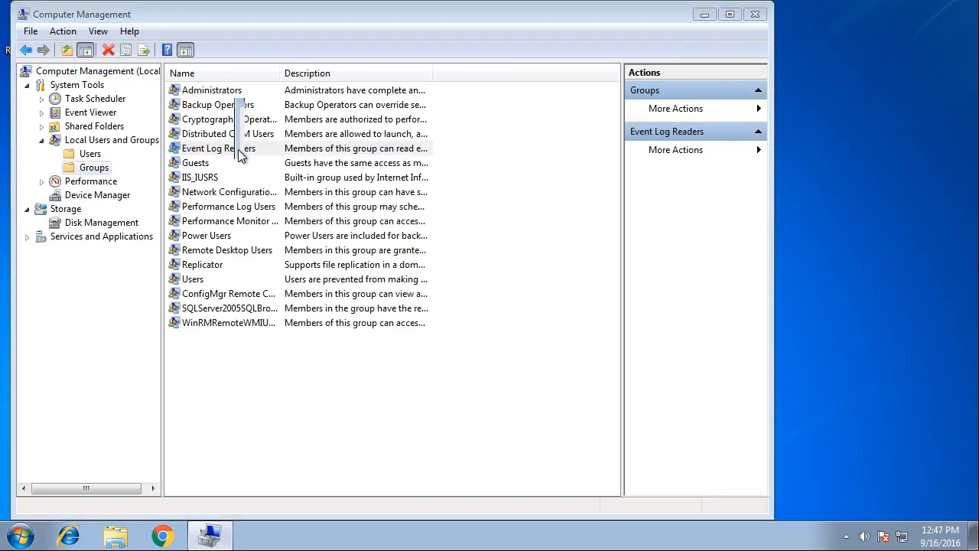
Open Event Log Readers' add-member picker and set its object types to Computers
double_click(206, 147)
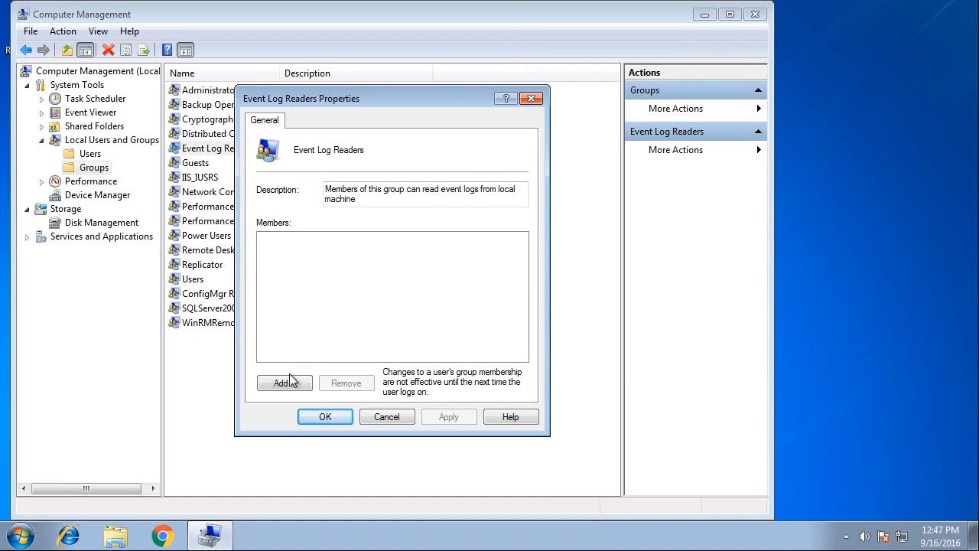
click(284, 382)
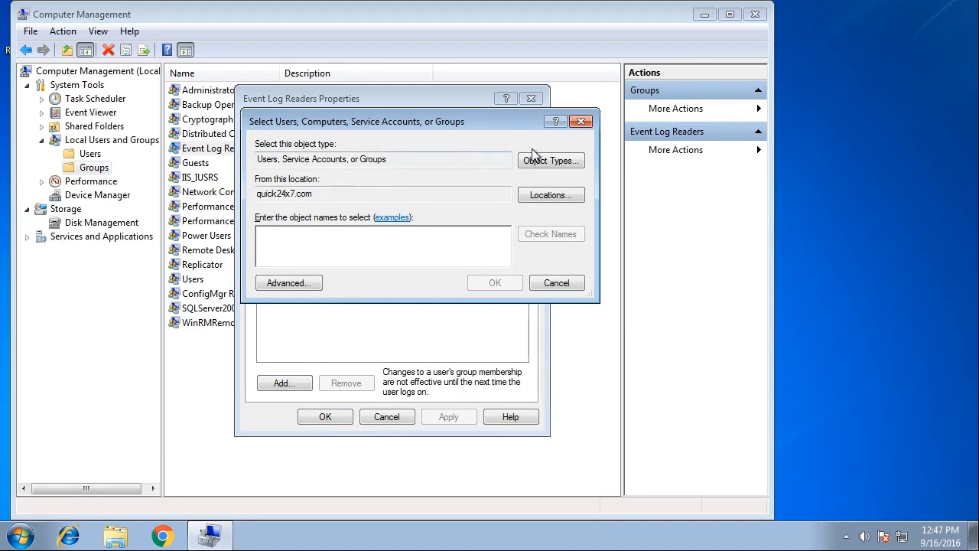
click(551, 160)
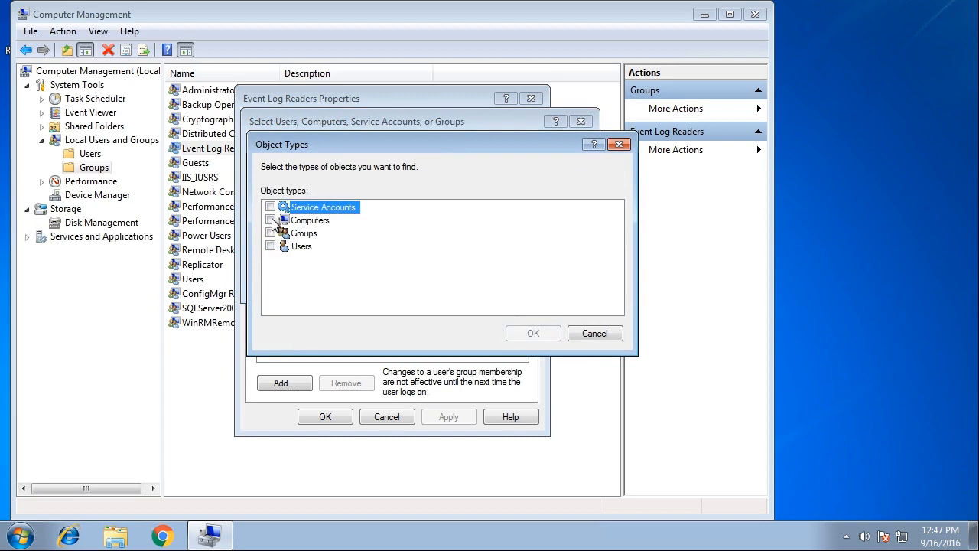
click(270, 220)
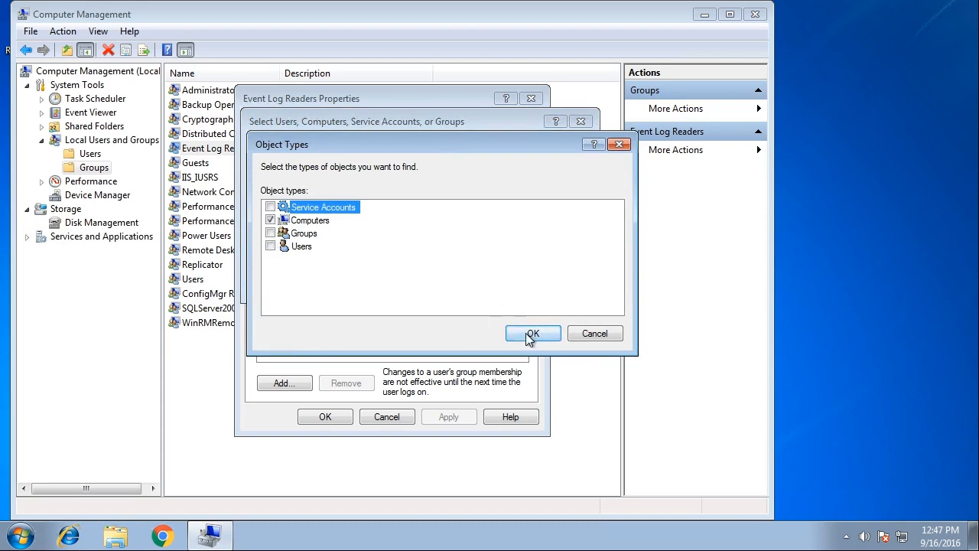
click(532, 332)
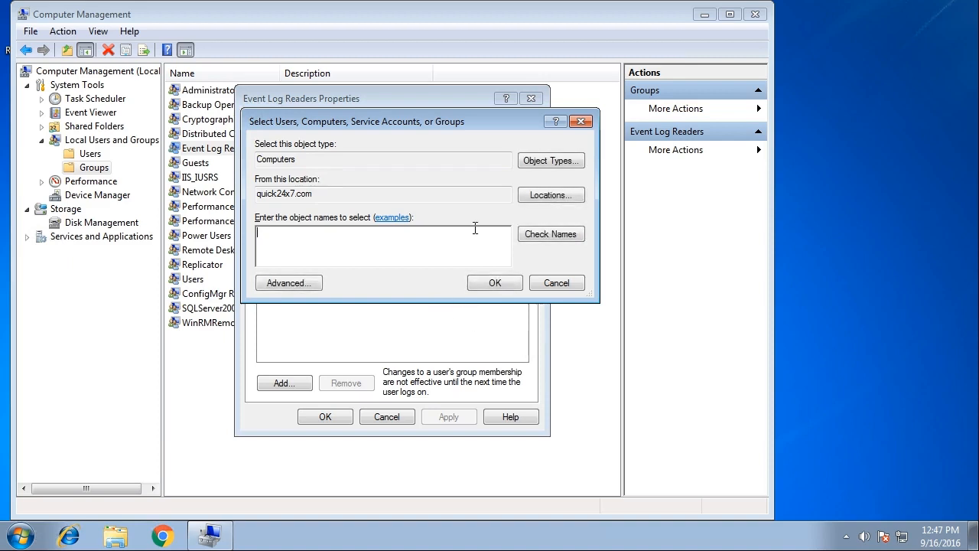
double_click(304, 193)
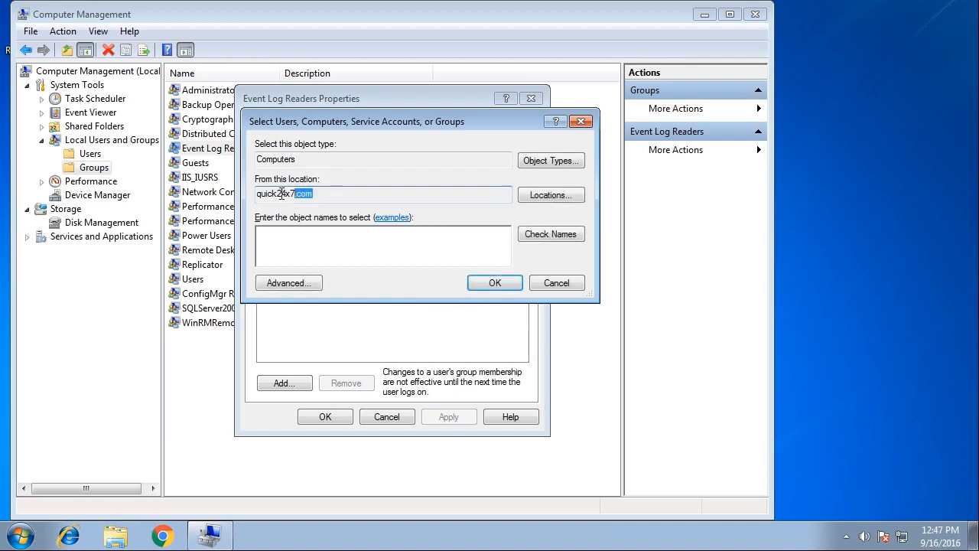
click(382, 245)
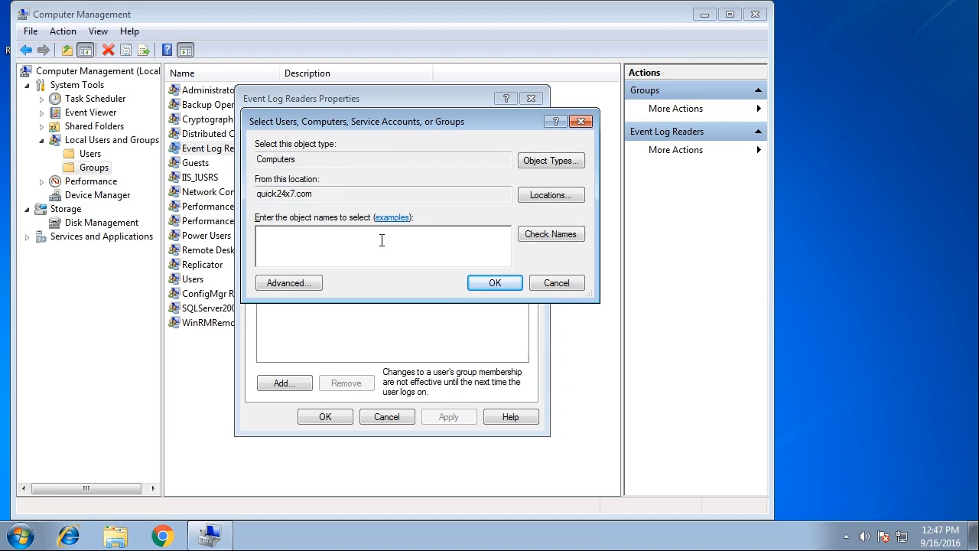
mouse_move(374, 251)
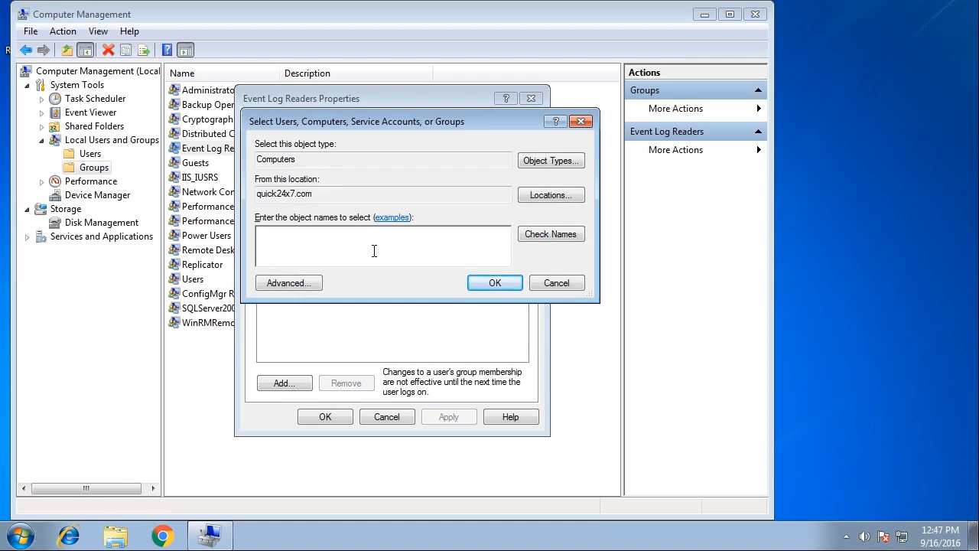
Find DC001 through advanced search, add it to Event Log Readers, and close properties
click(289, 282)
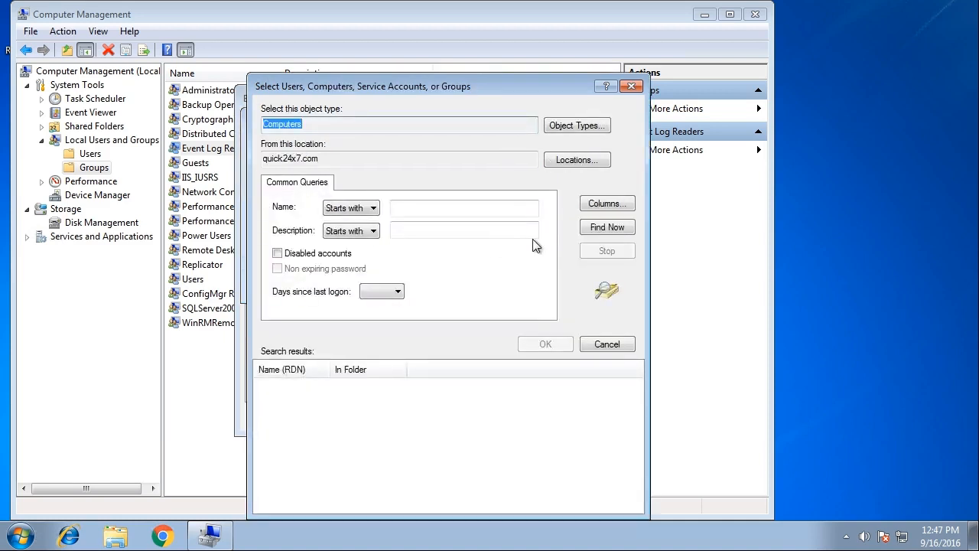
click(606, 226)
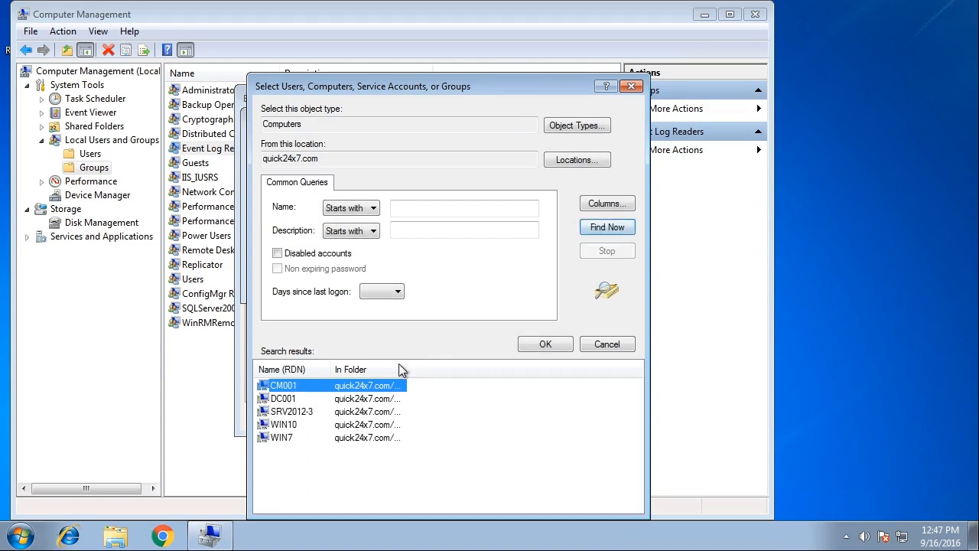
mouse_move(348, 375)
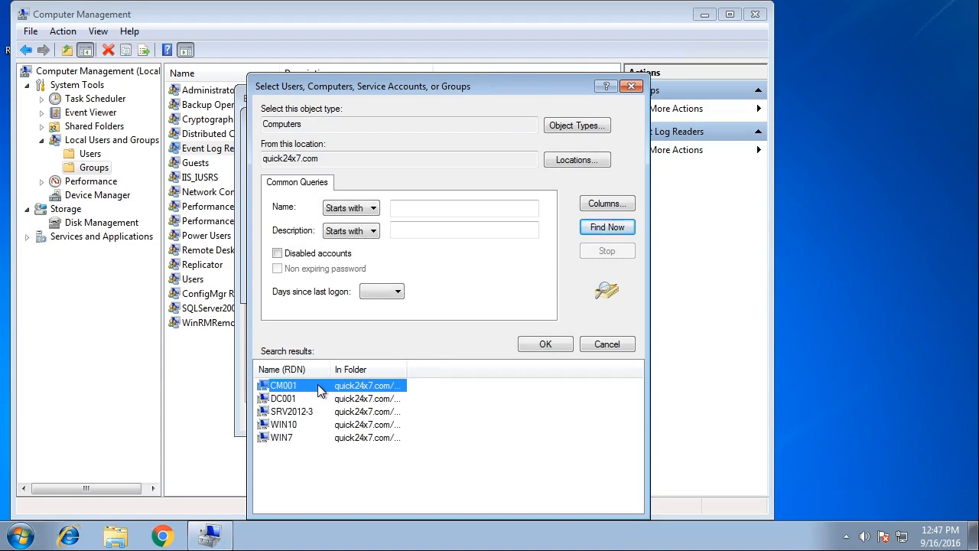
click(283, 397)
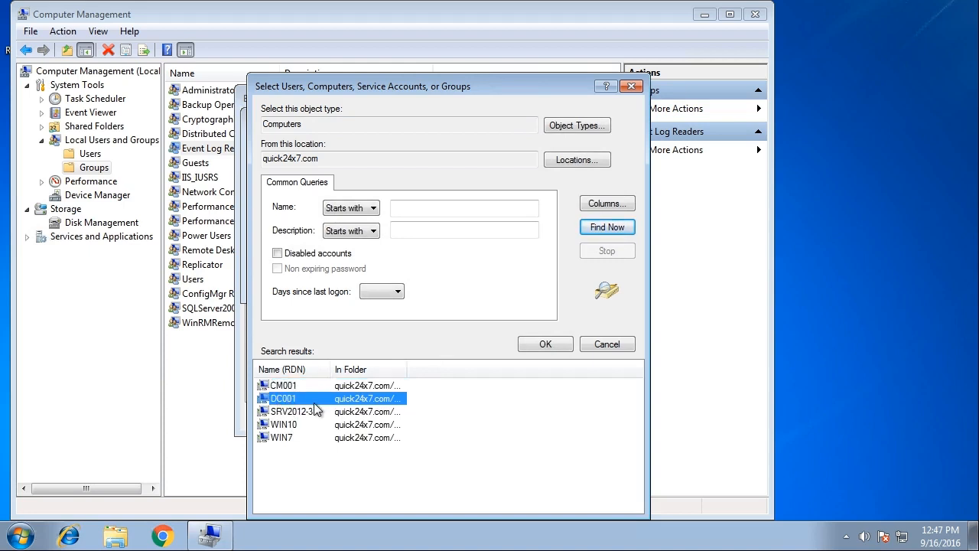
click(544, 343)
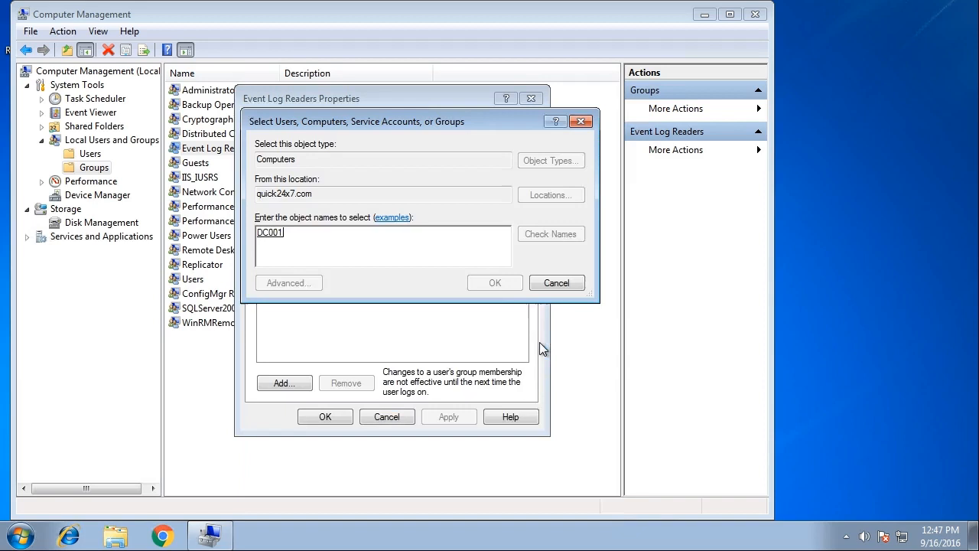
click(494, 282)
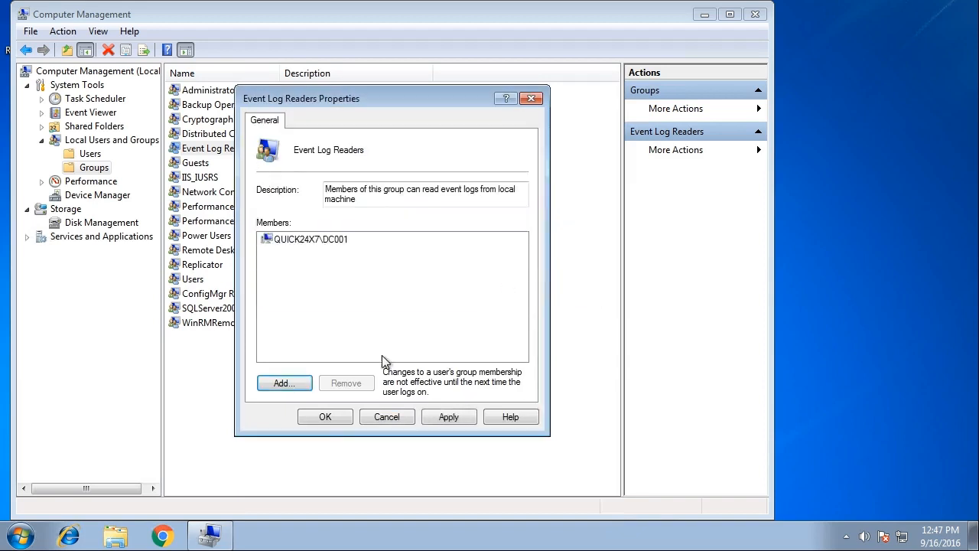
click(387, 416)
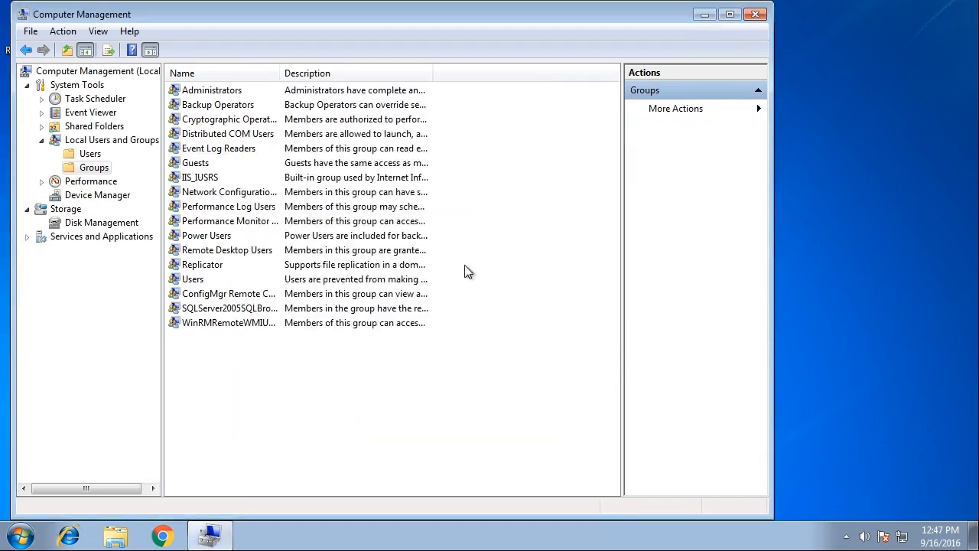
click(755, 14)
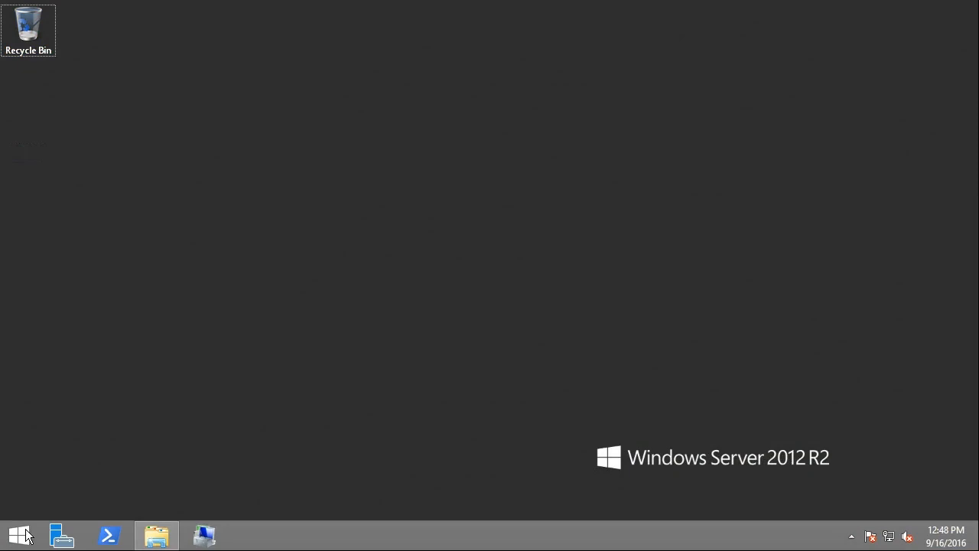
Search 'even' from the Start screen and launch the Event Viewer result
click(16, 534)
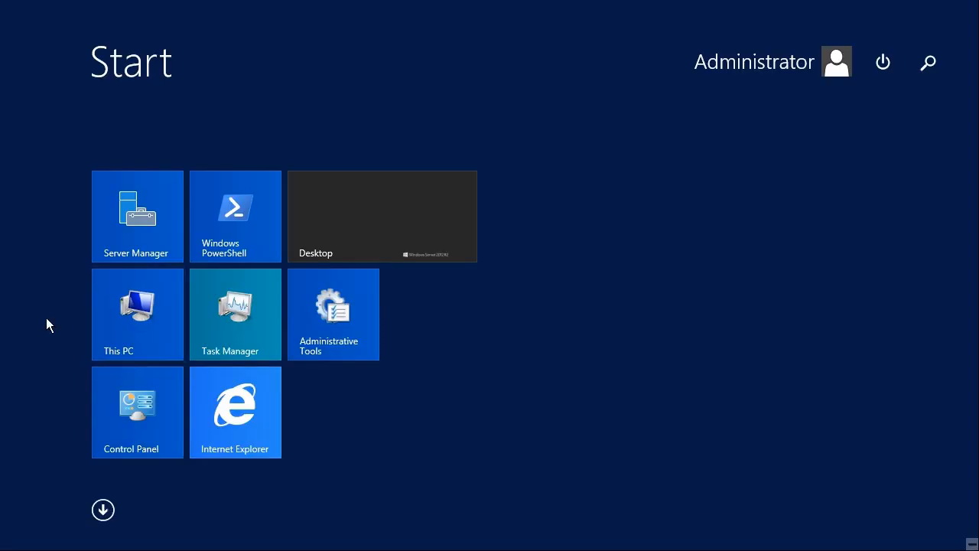
text(event Viewer)
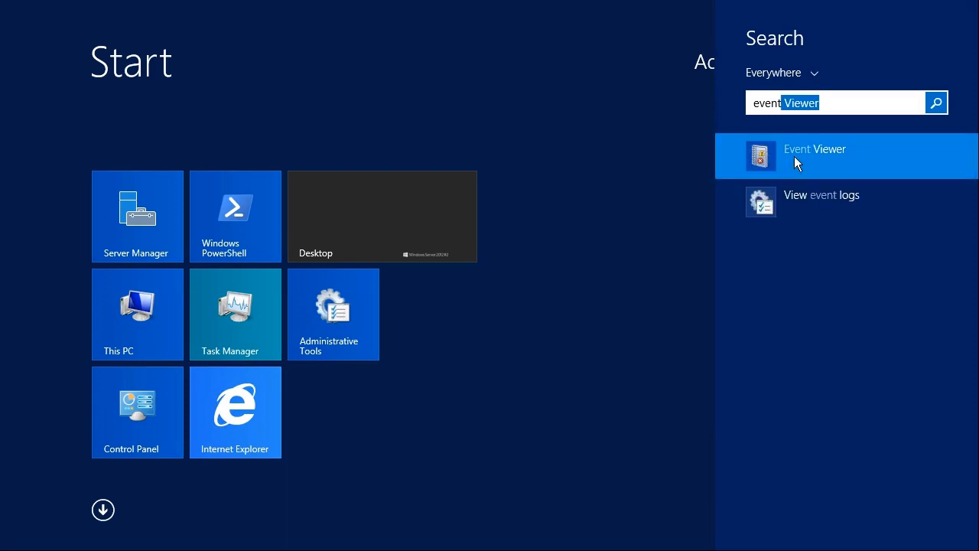
click(815, 149)
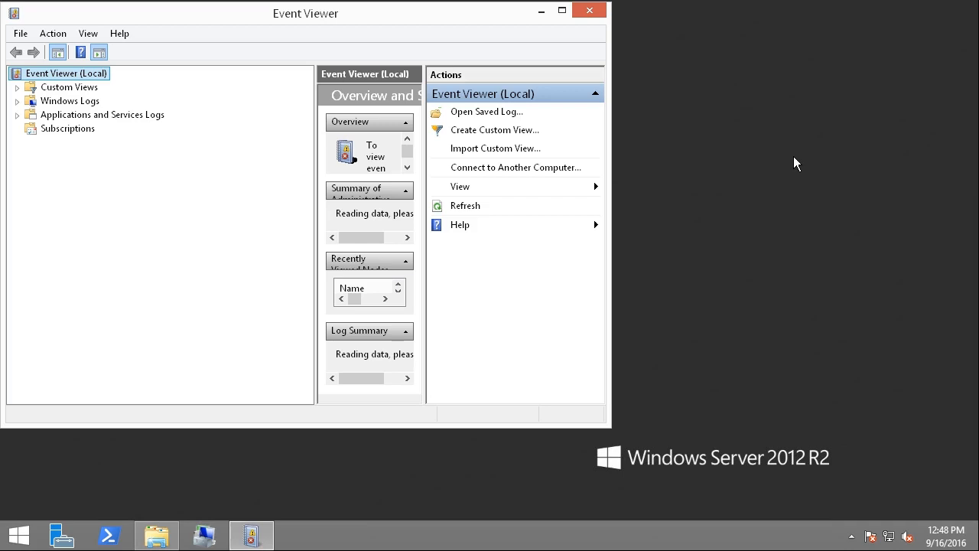
mouse_move(563, 22)
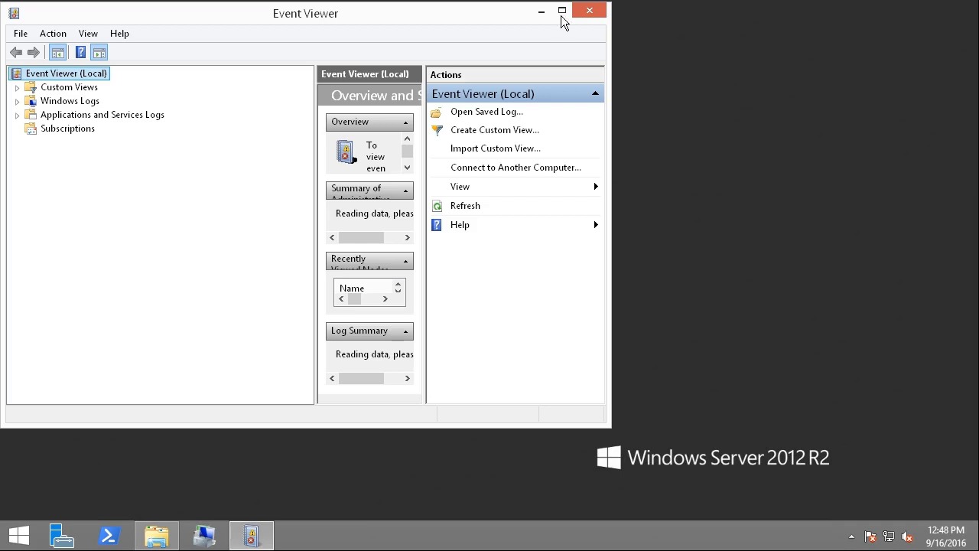
Maximize Event Viewer, view the empty Forwarded Events log, and select Subscriptions
click(561, 11)
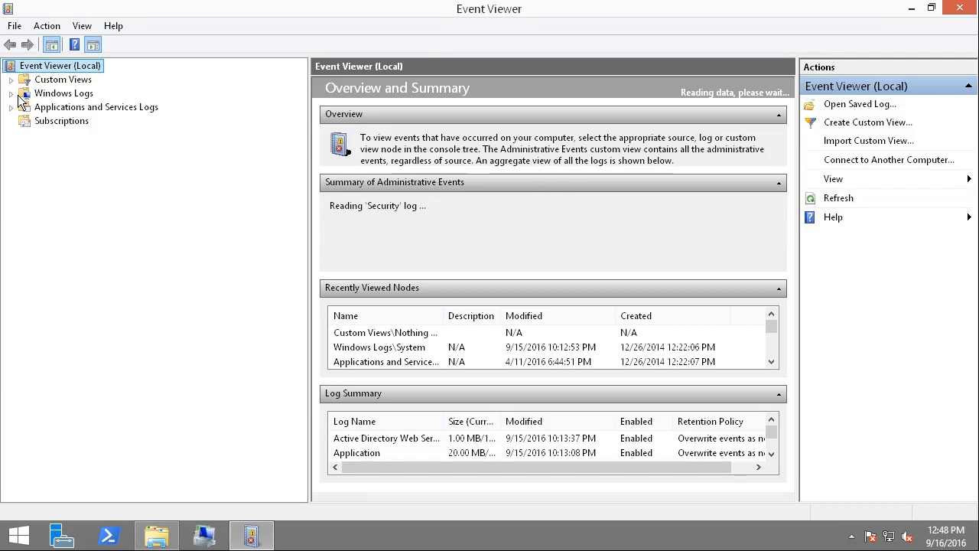
click(12, 93)
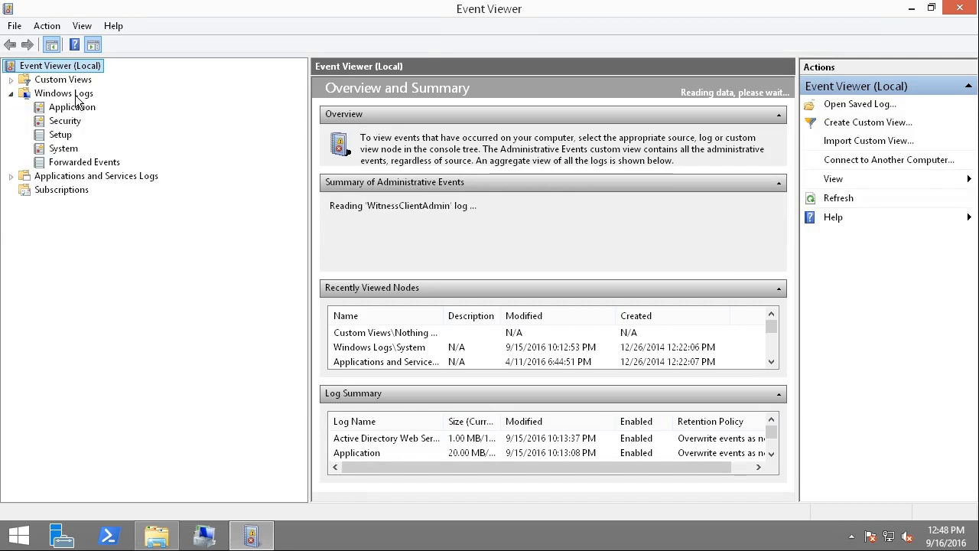
click(84, 162)
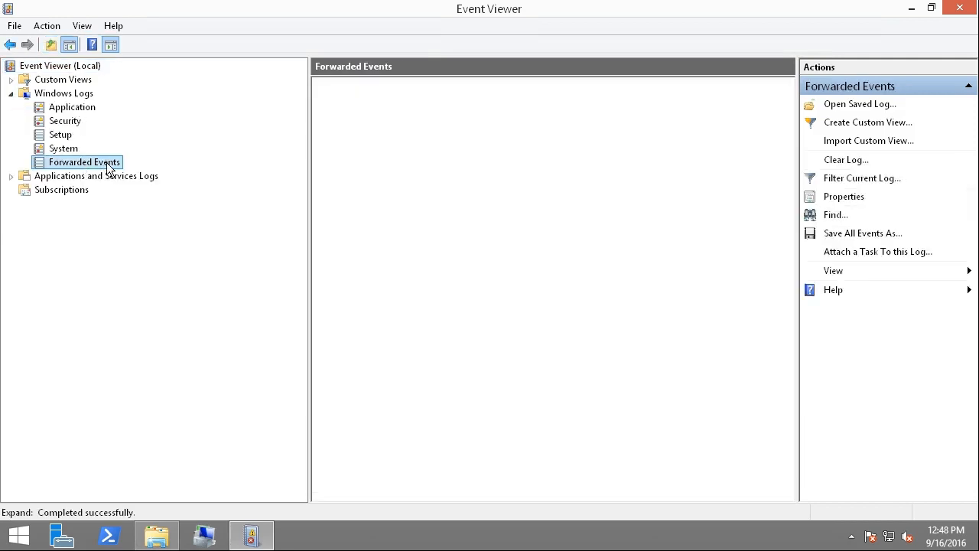
click(84, 161)
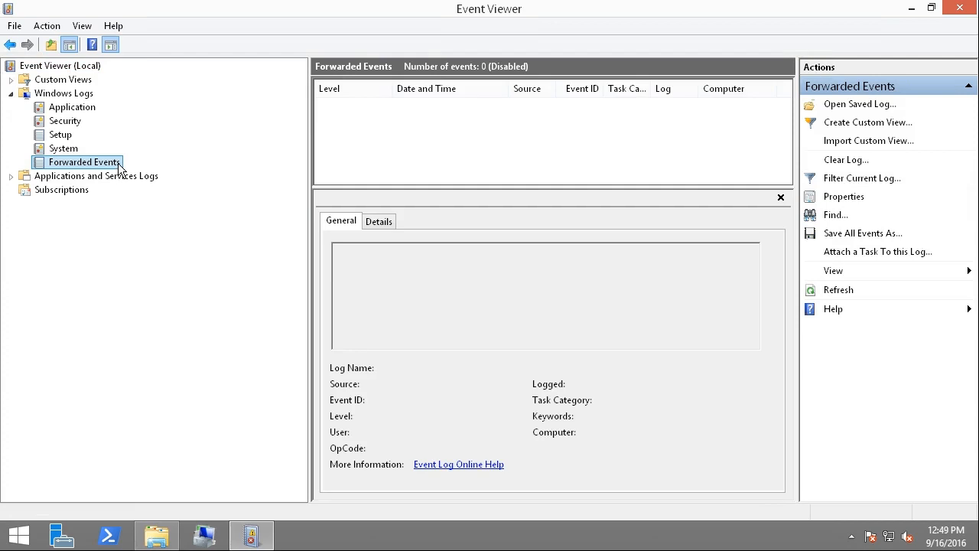
click(61, 189)
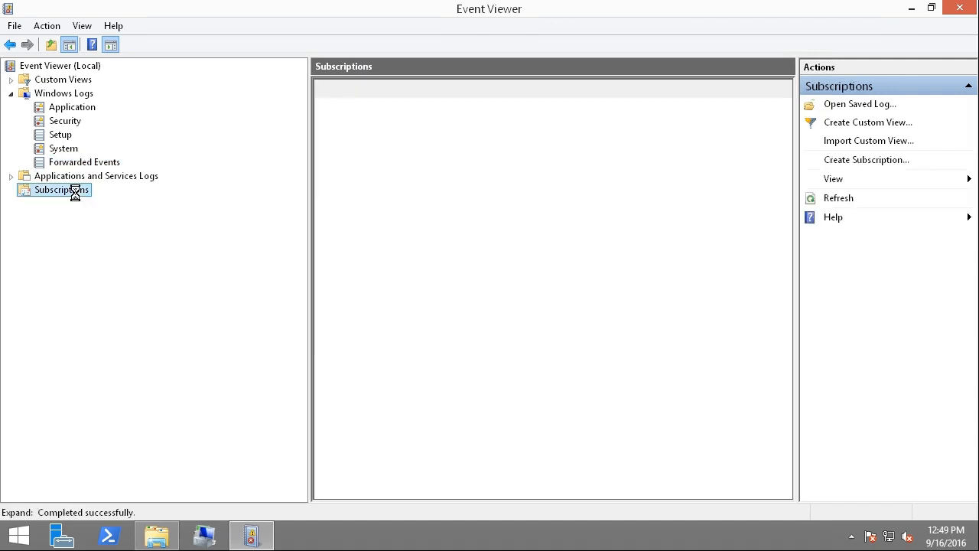
Accept starting the Windows Event Collector Service and open the Subscriptions shortcut menu
click(61, 189)
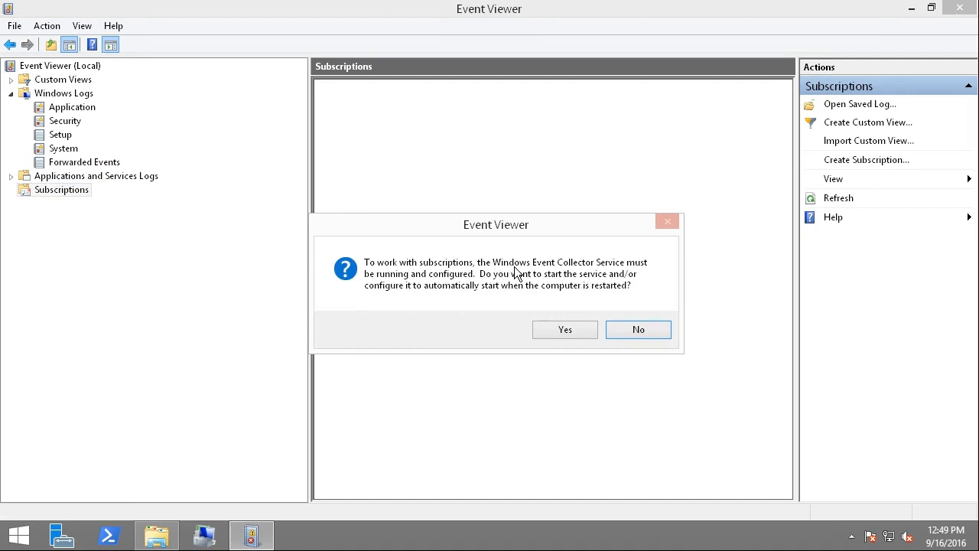
mouse_move(525, 293)
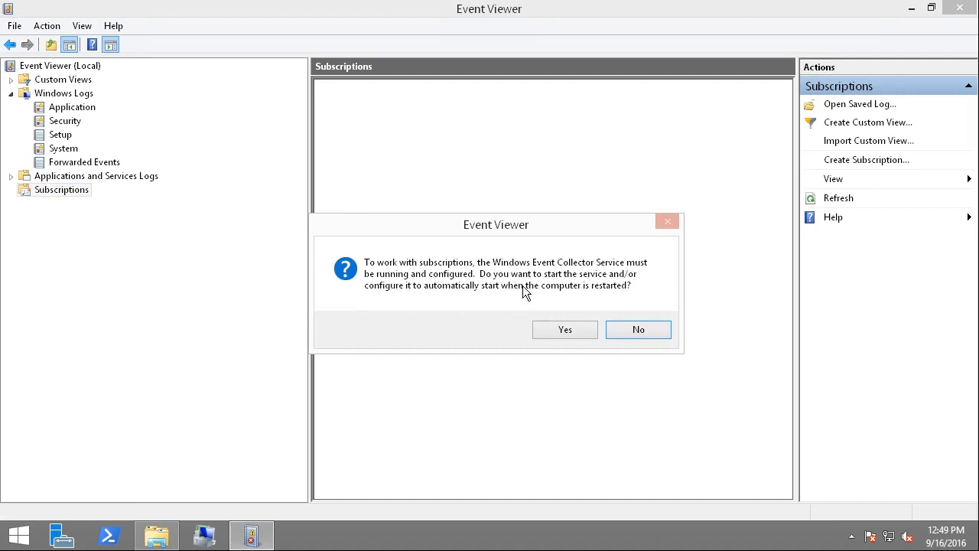
mouse_move(514, 278)
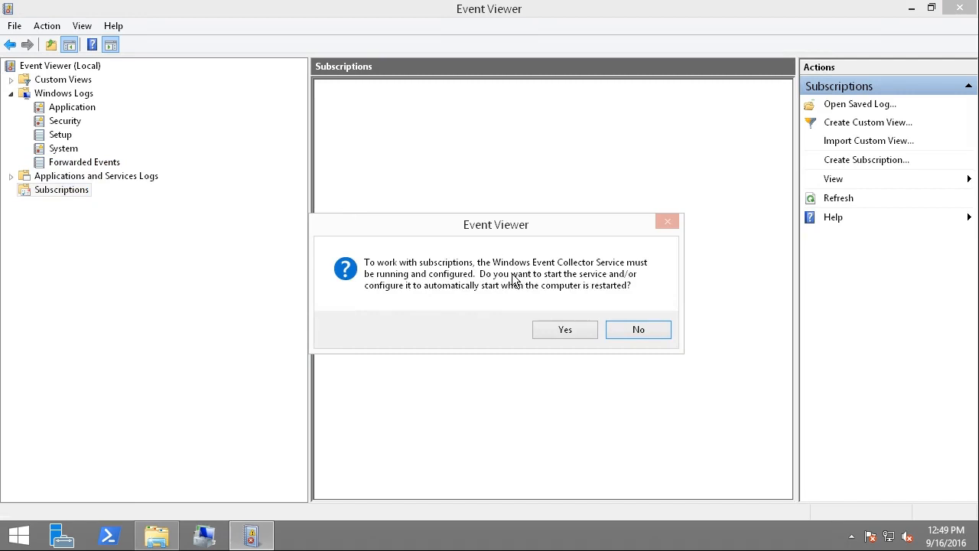
mouse_move(593, 277)
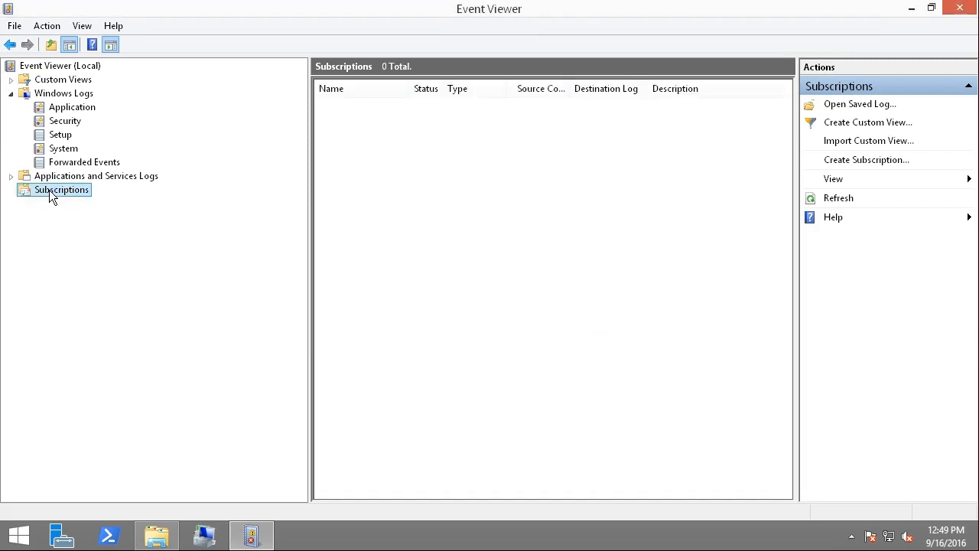
right_click(61, 189)
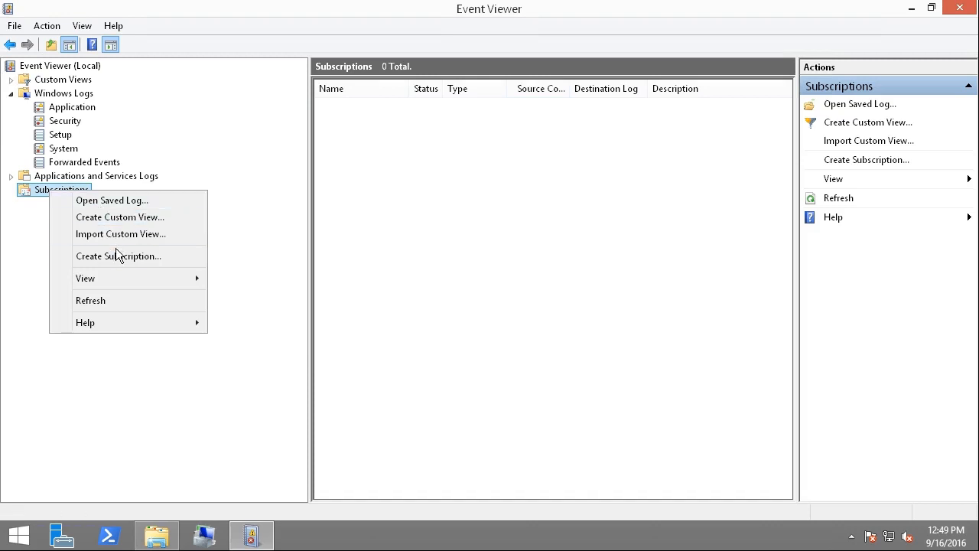
Create a new subscription named 'Collect Problems' and open its source Computers list
click(119, 255)
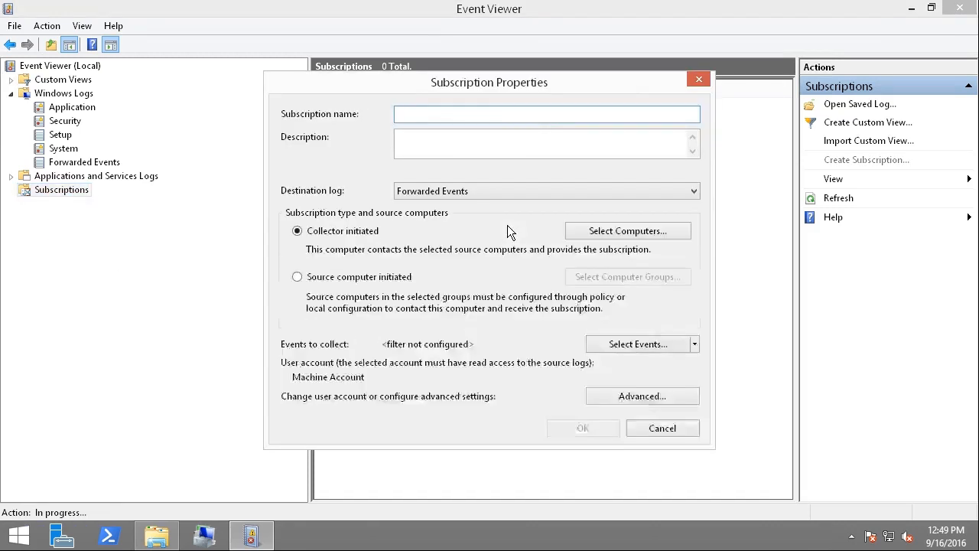
click(547, 114)
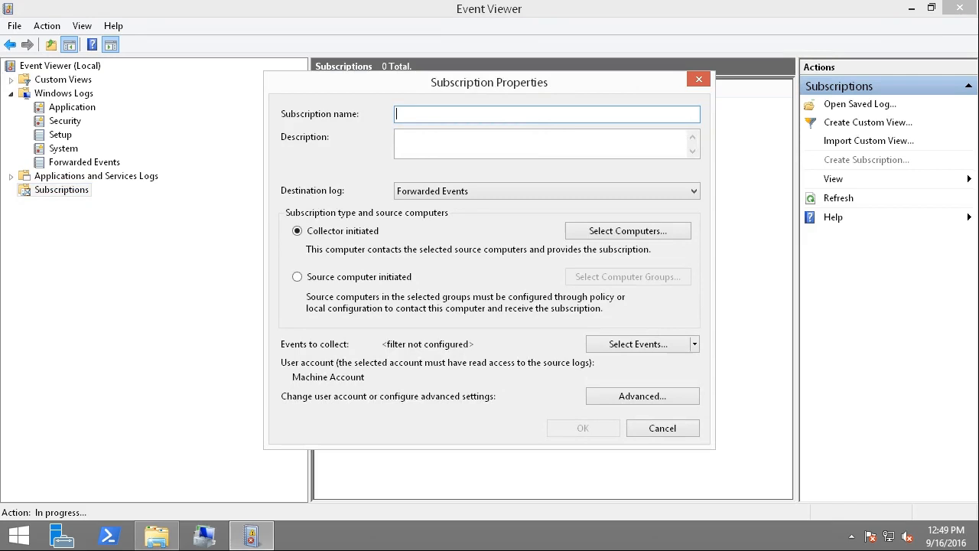
text(Collect Pr)
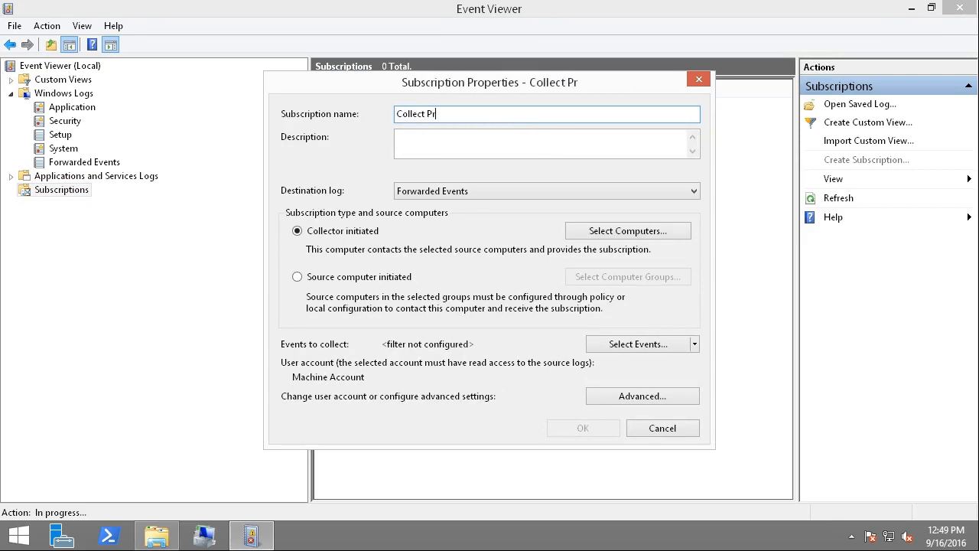
text(oblems)
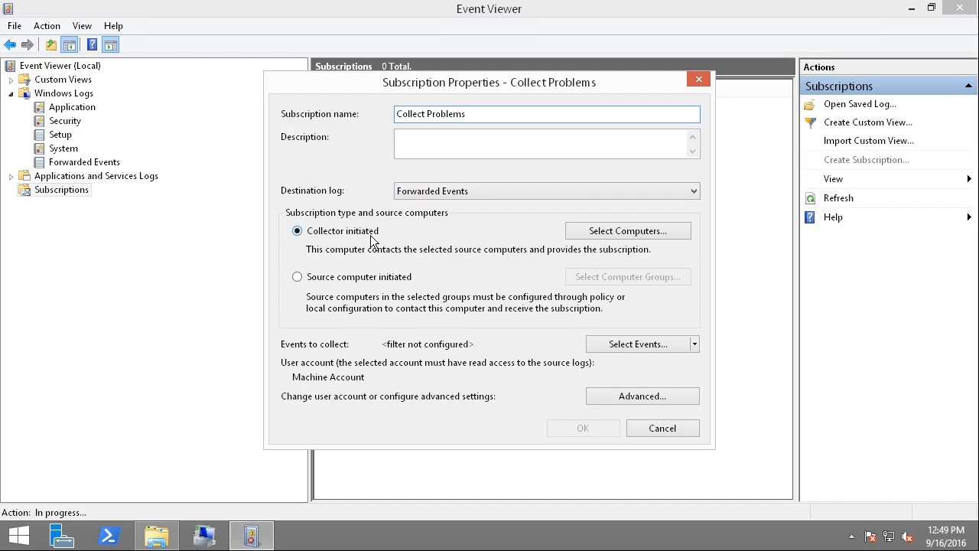
mouse_move(434, 232)
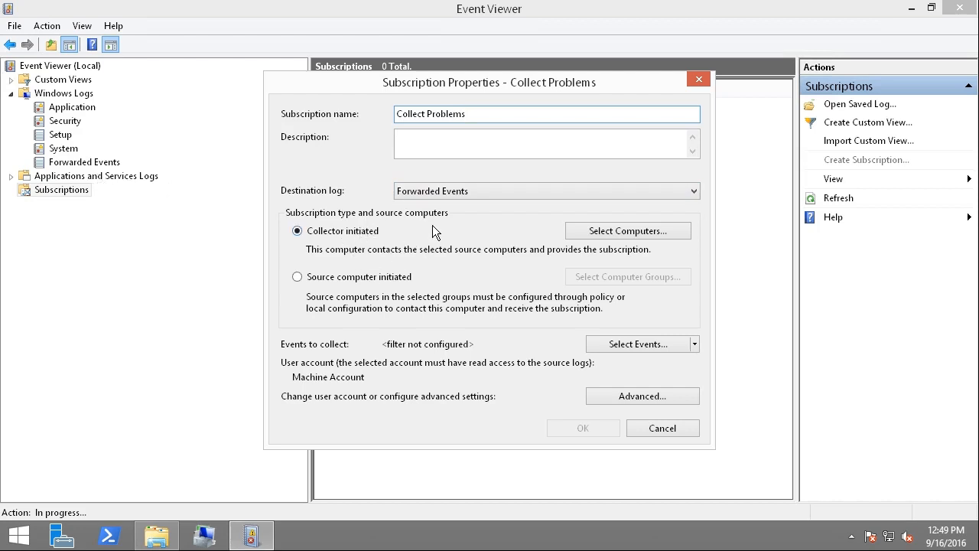
mouse_move(472, 250)
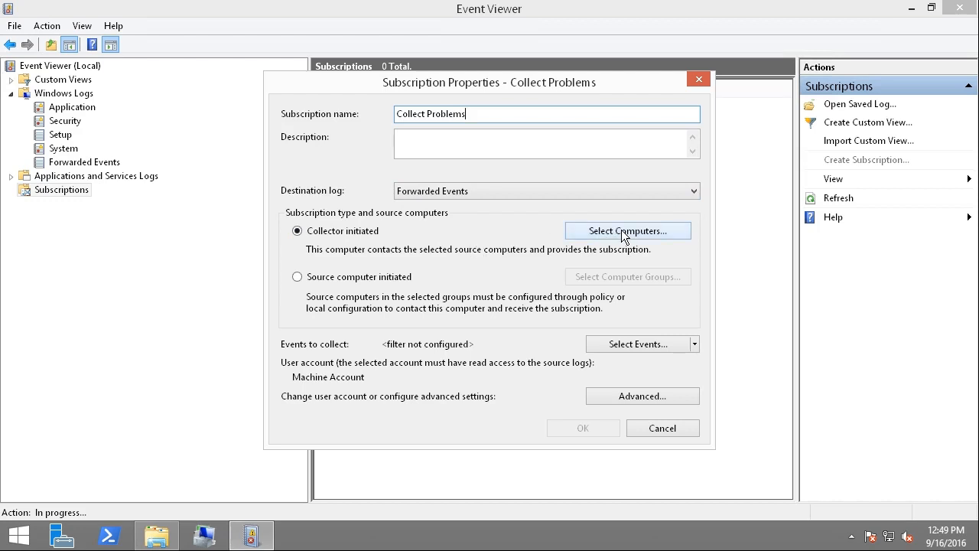
click(627, 230)
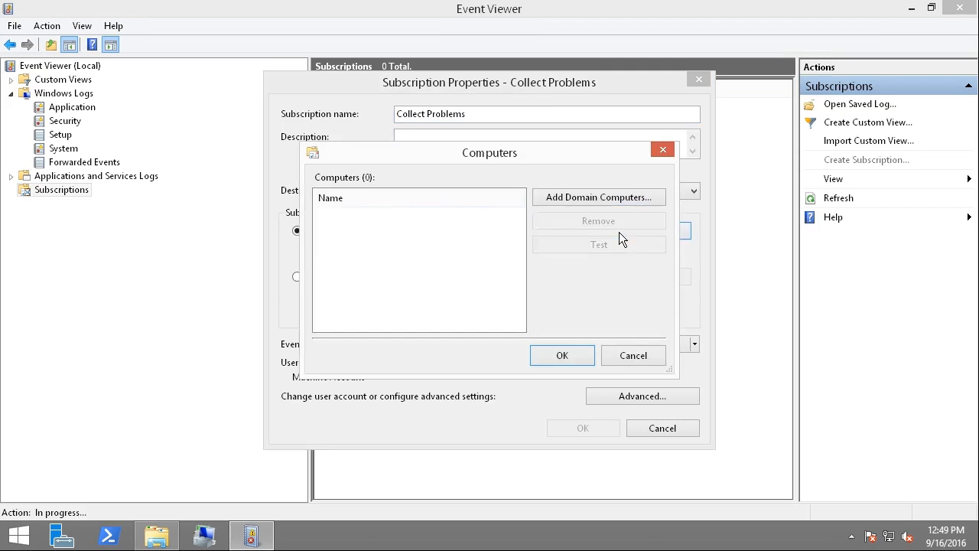
Add domain computer WIN7 to the subscription's source computer list
click(599, 197)
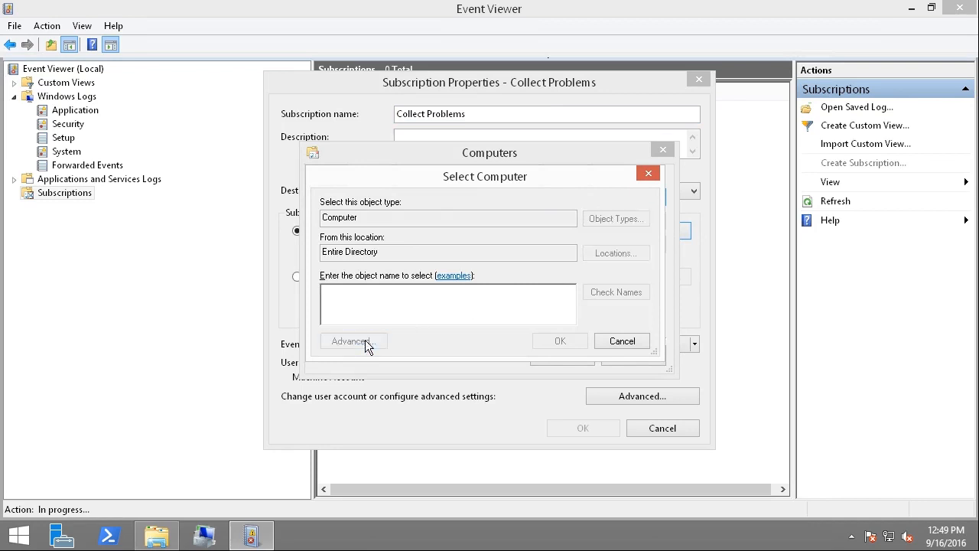
click(352, 341)
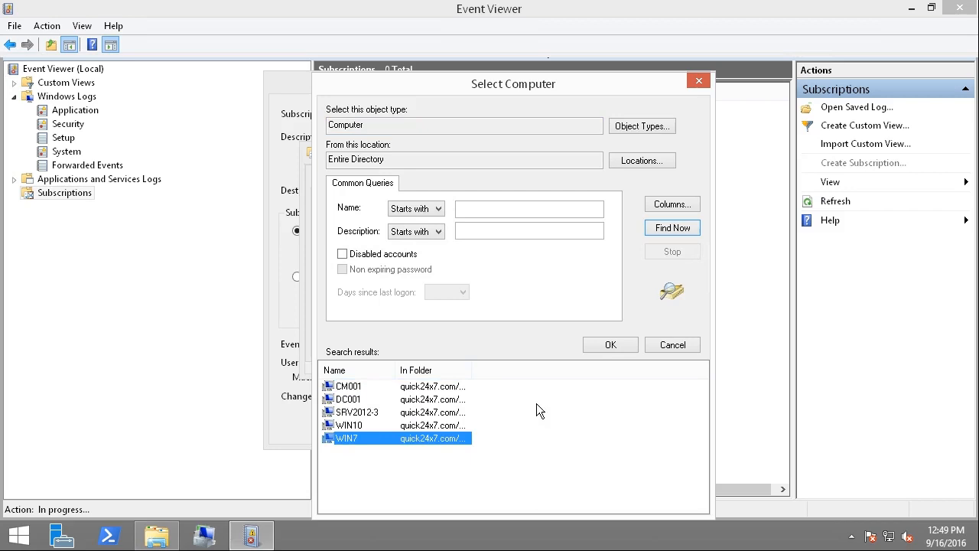
click(611, 344)
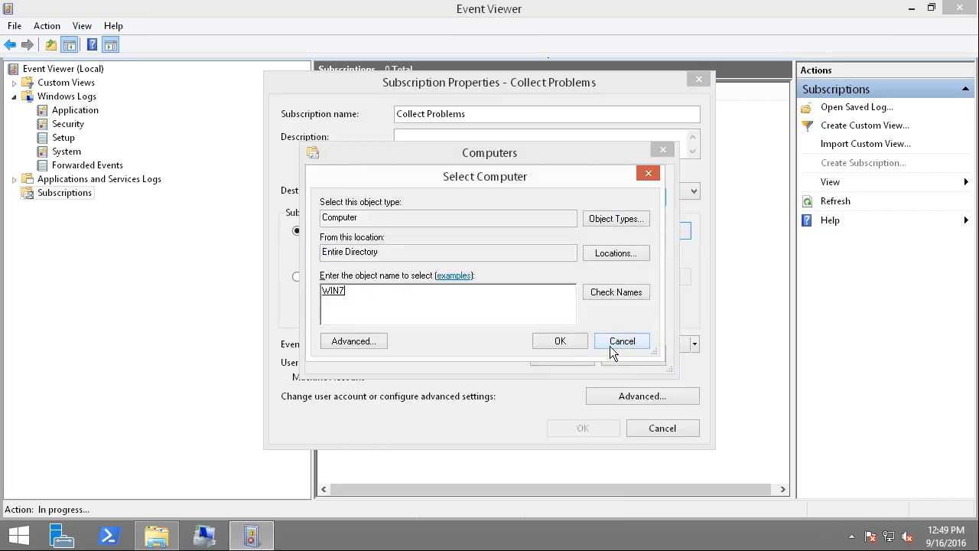
click(559, 340)
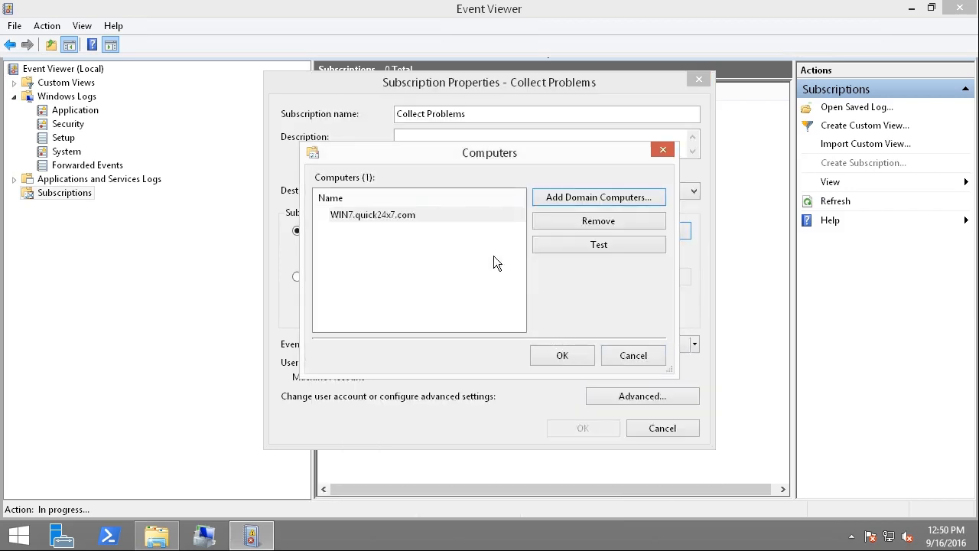
Test connectivity to WIN7, dismiss the success message, and accept the computer list
click(373, 214)
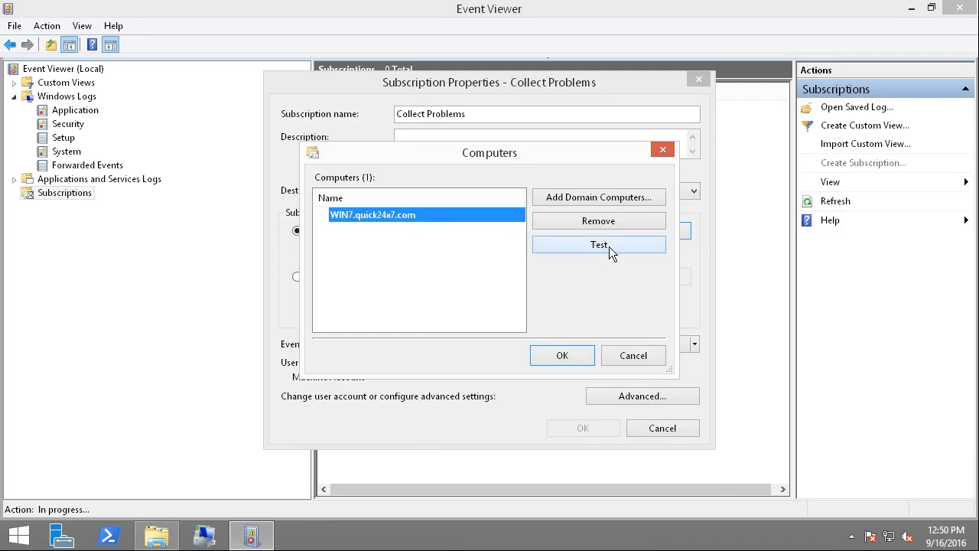
click(598, 244)
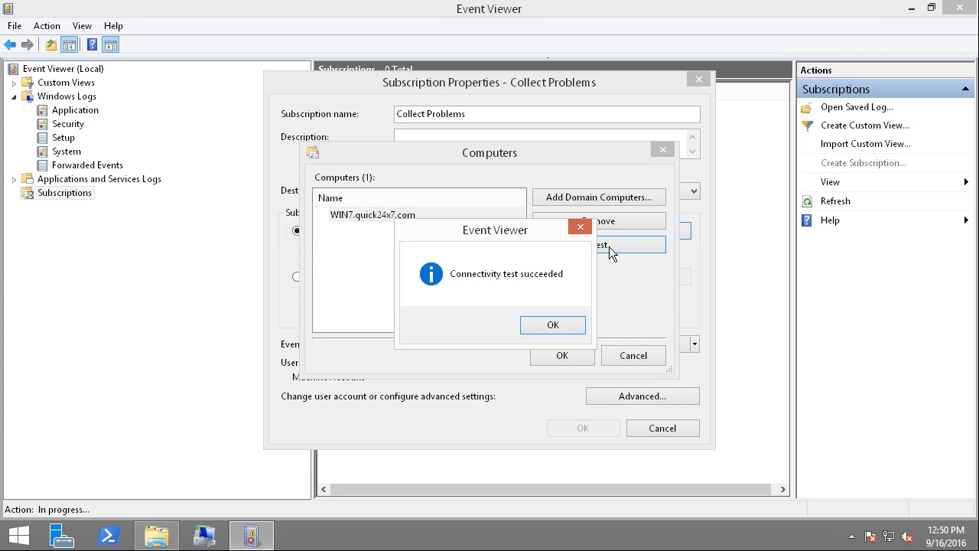
click(552, 325)
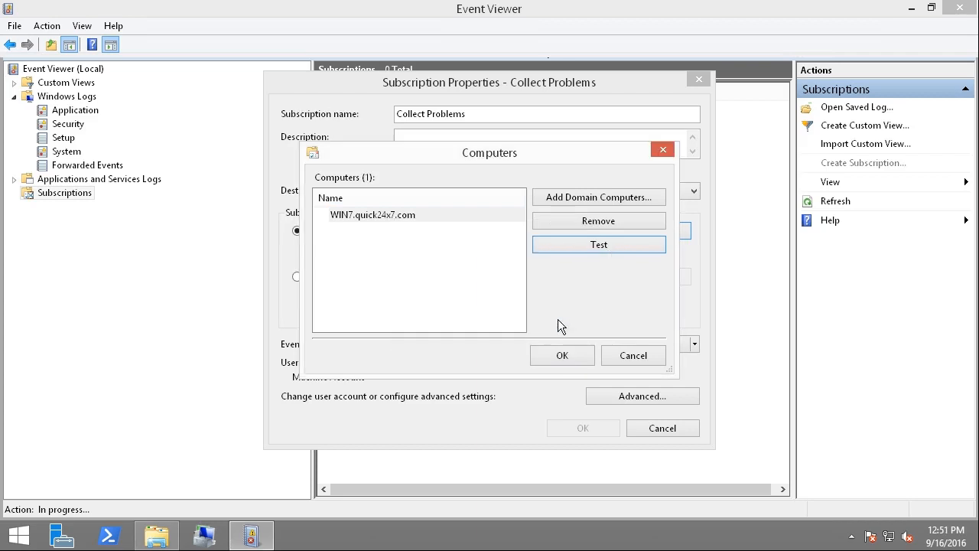
click(562, 355)
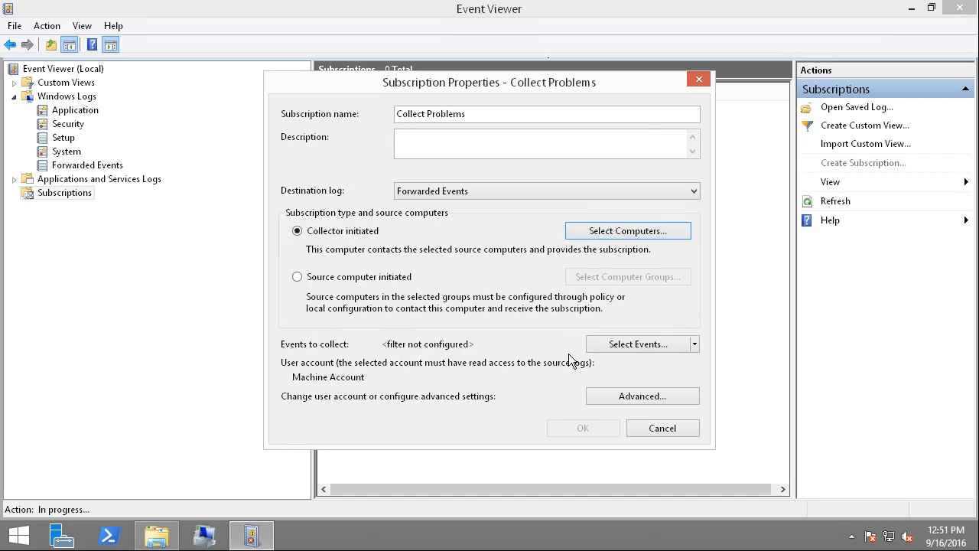
mouse_move(564, 358)
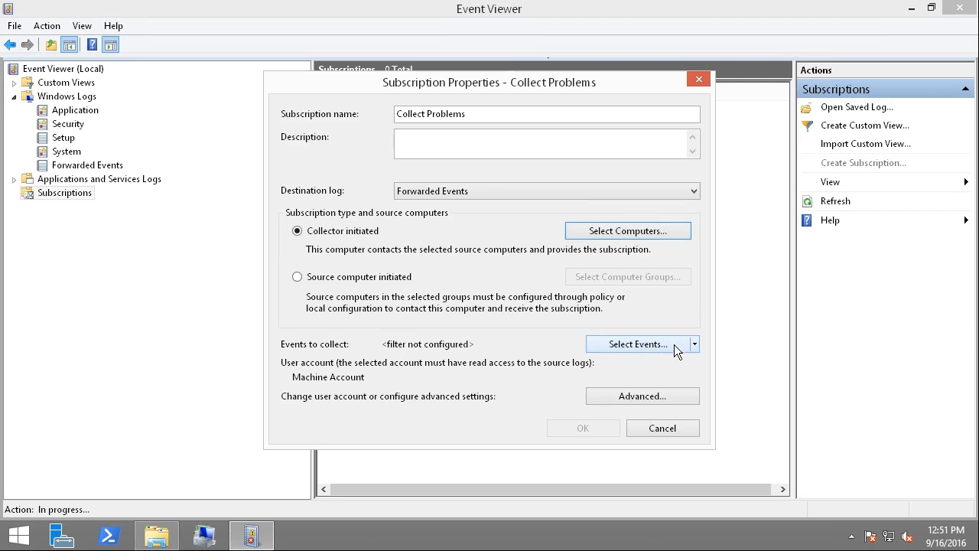
Filter the subscription to Critical, Warning and Error events from Application, Security and System logs
click(635, 343)
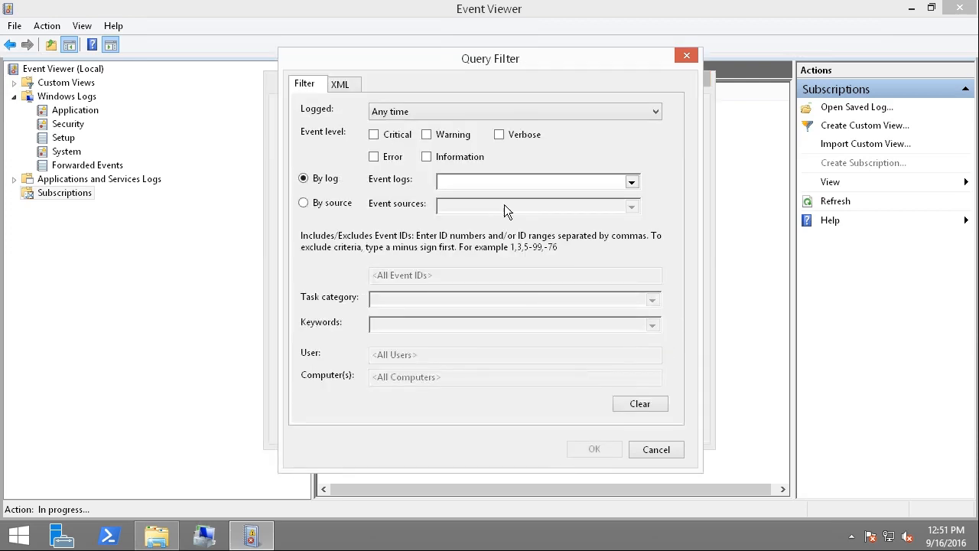
click(374, 134)
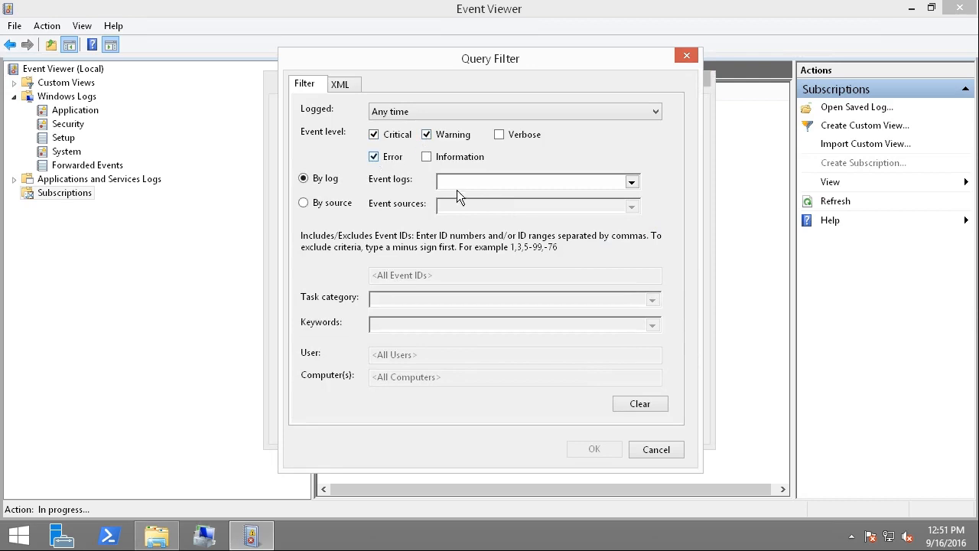
click(631, 181)
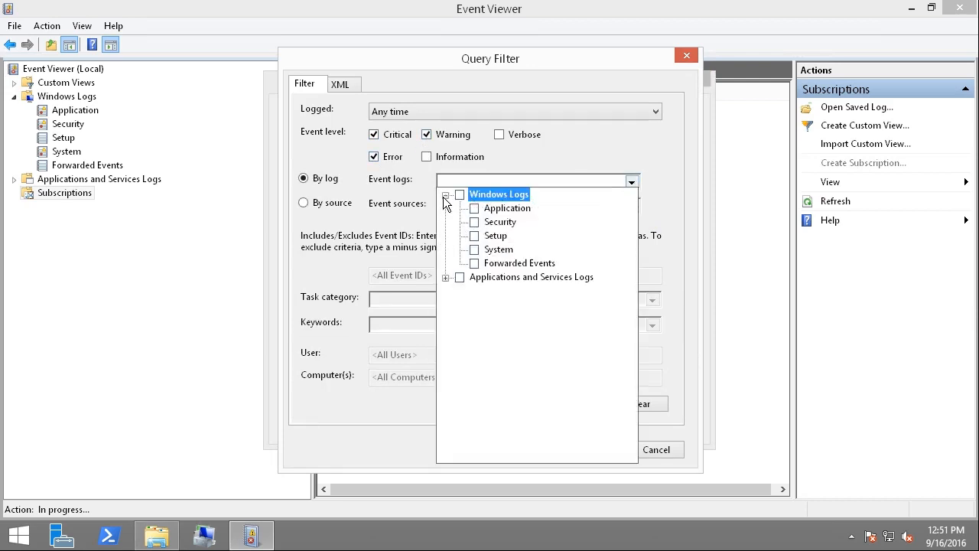
click(473, 249)
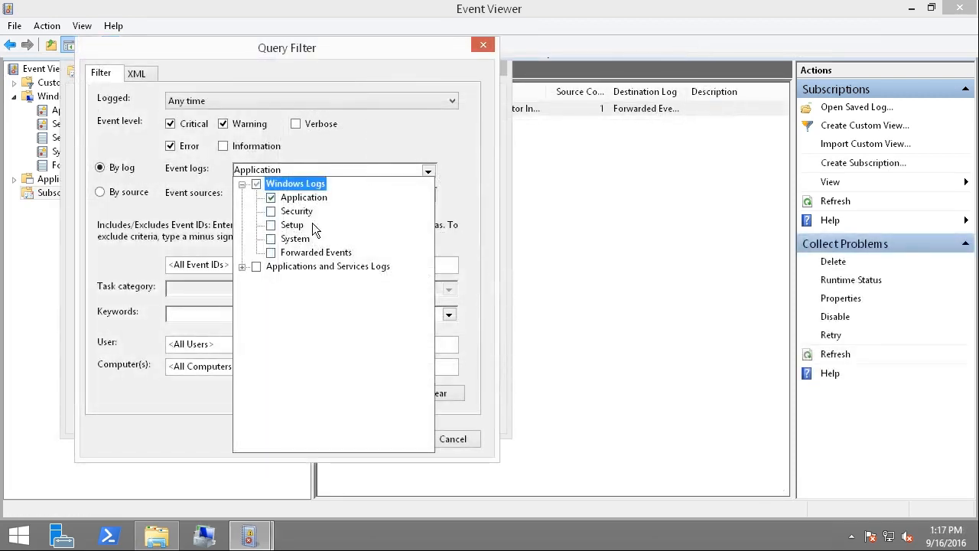
click(271, 211)
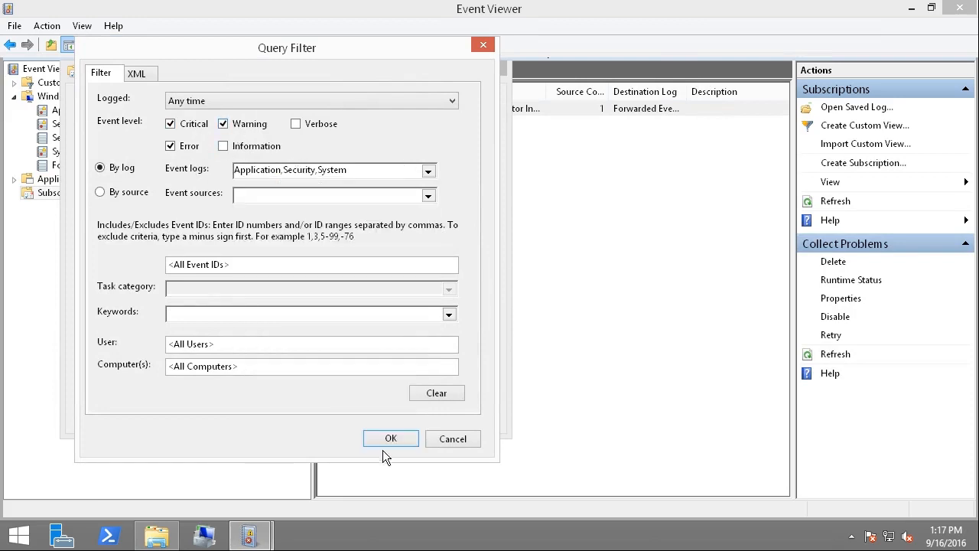
click(390, 438)
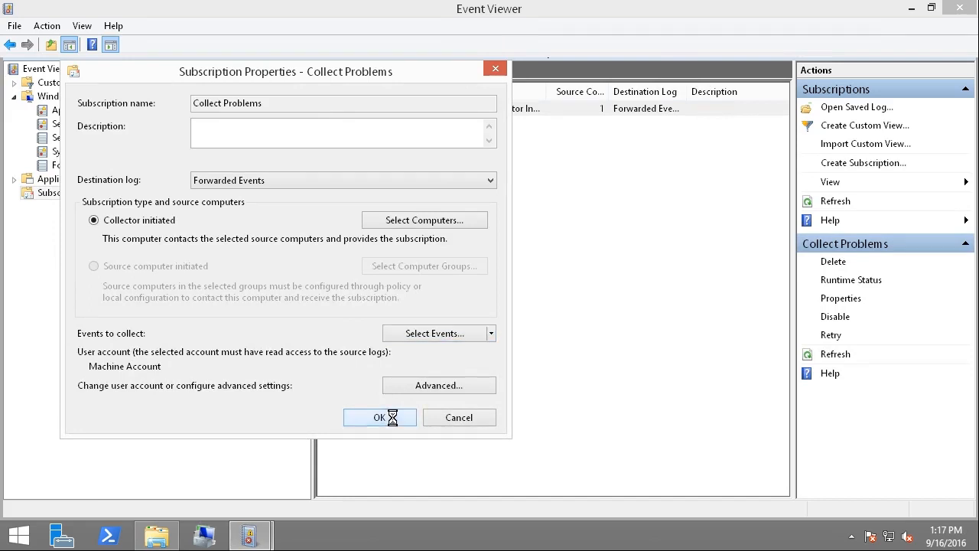
Save the Collect Problems subscription settings with OK
click(380, 417)
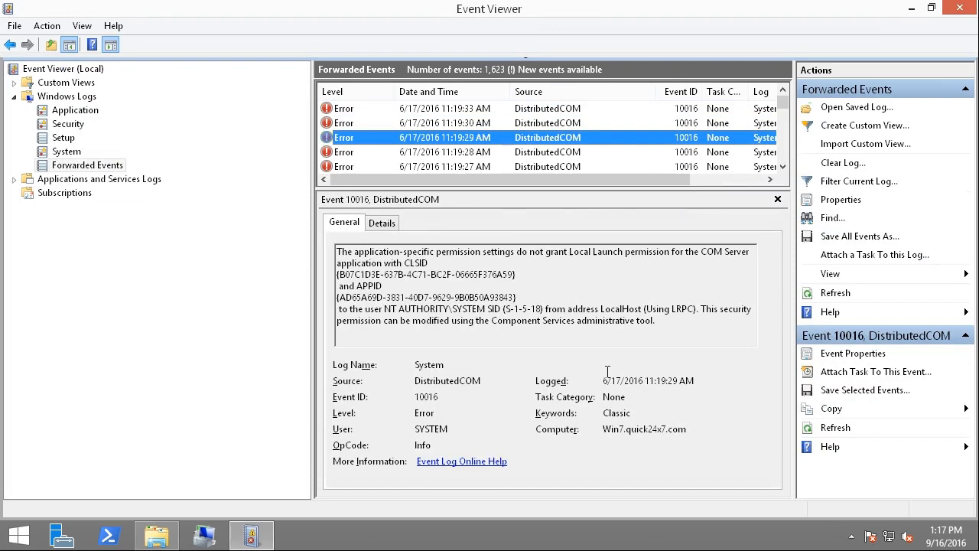
Highlight the System log name, then show the WMI error event's details
double_click(644, 429)
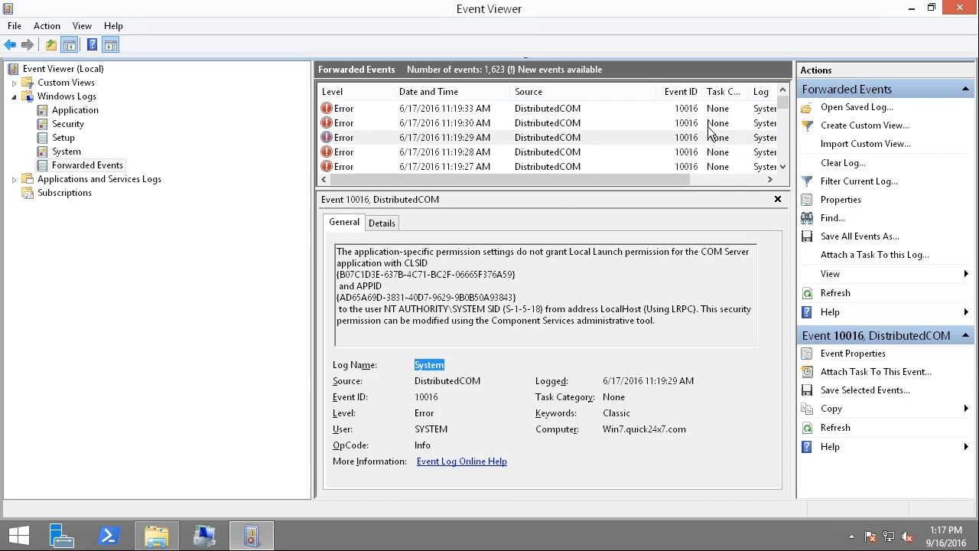
mouse_move(780, 122)
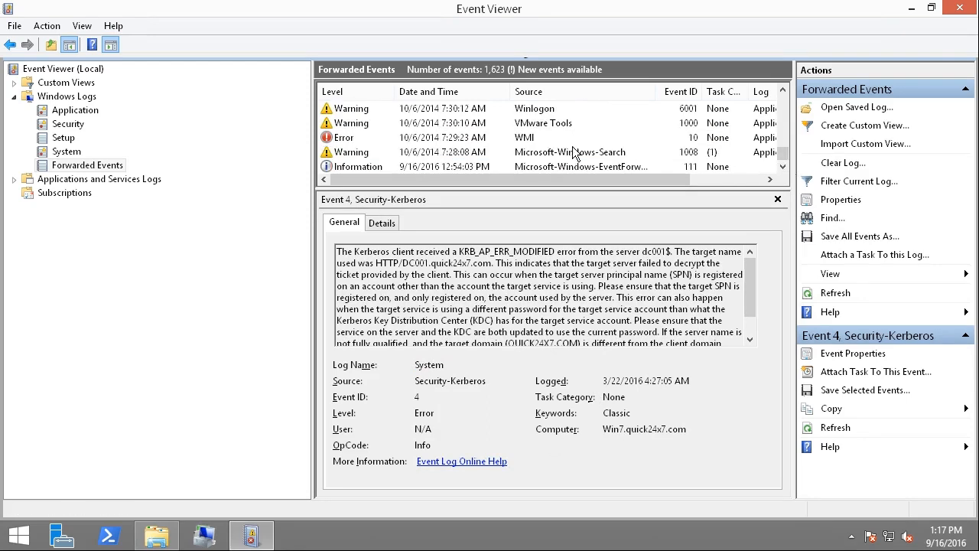
click(524, 137)
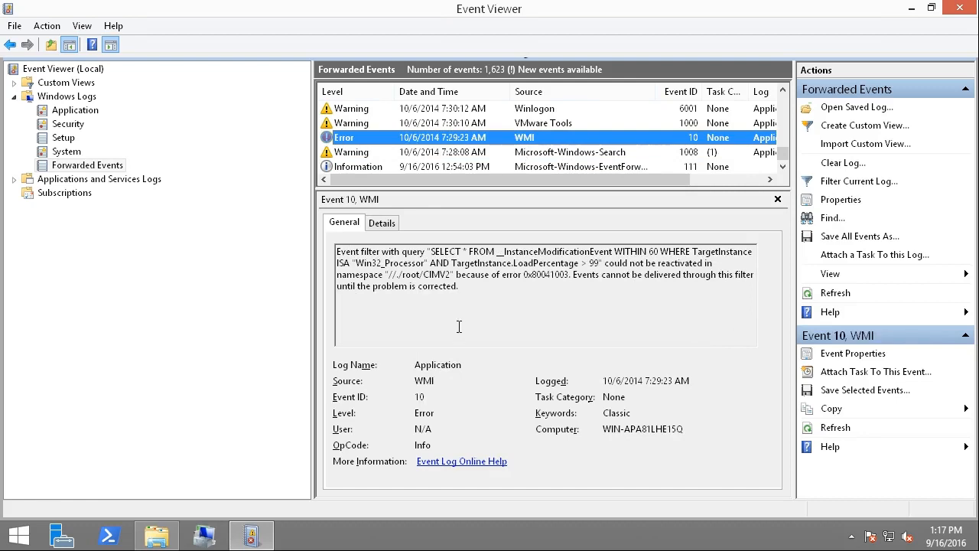